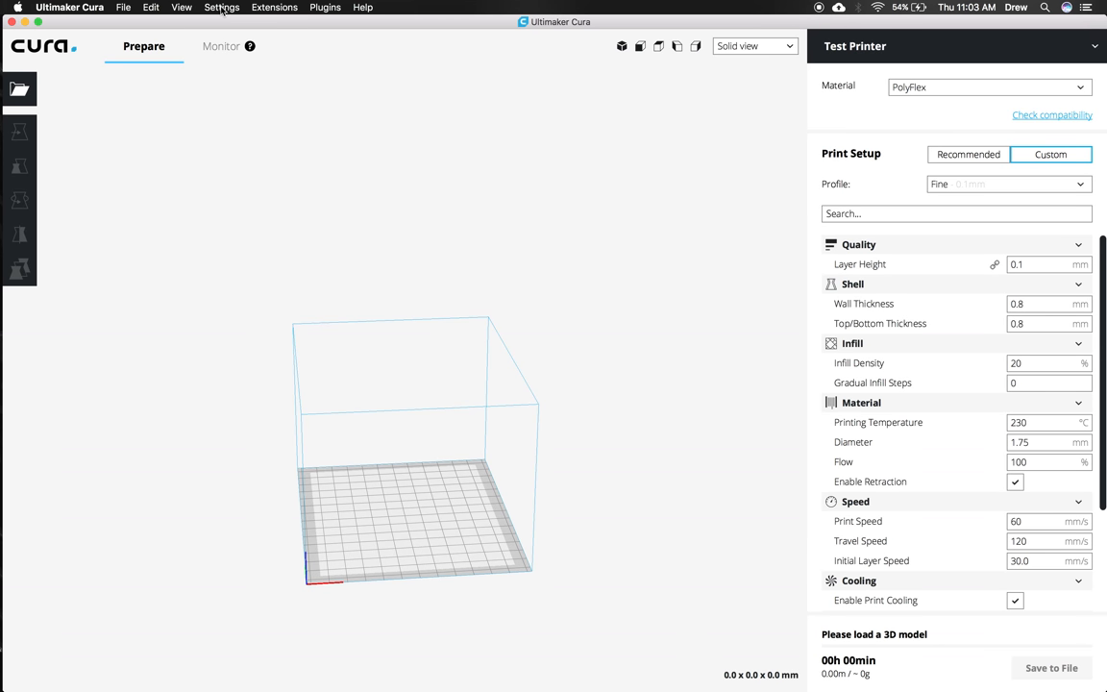
- Begin adding a Custom FDM printer and name it NWA3D A5
left_click(223, 8)
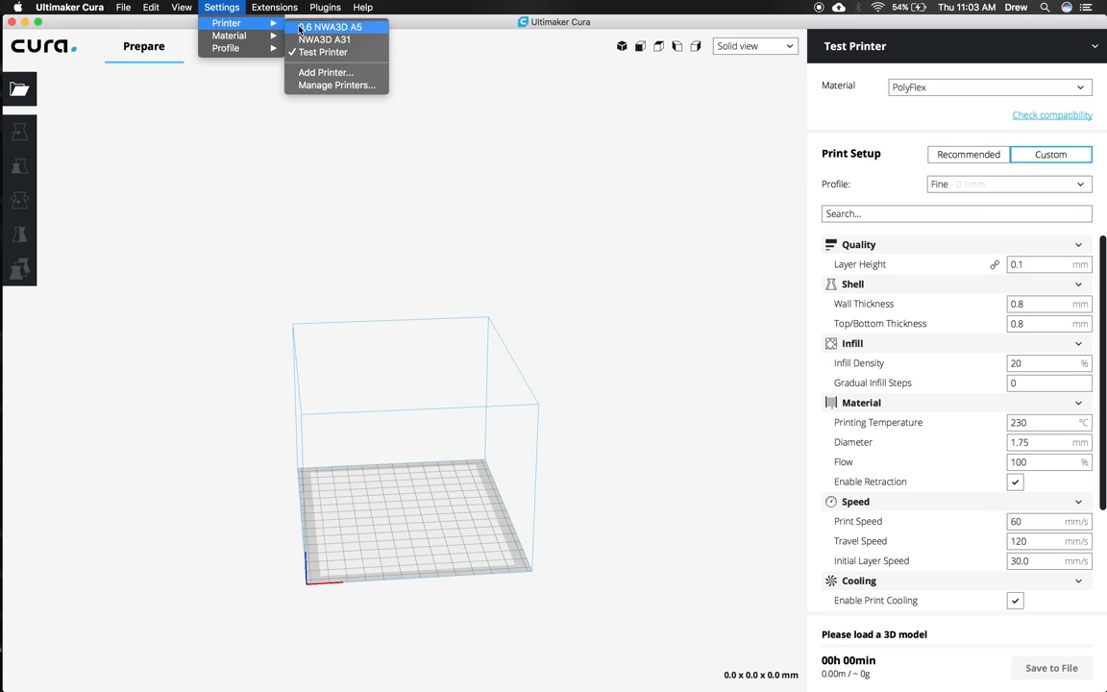
left_click(326, 73)
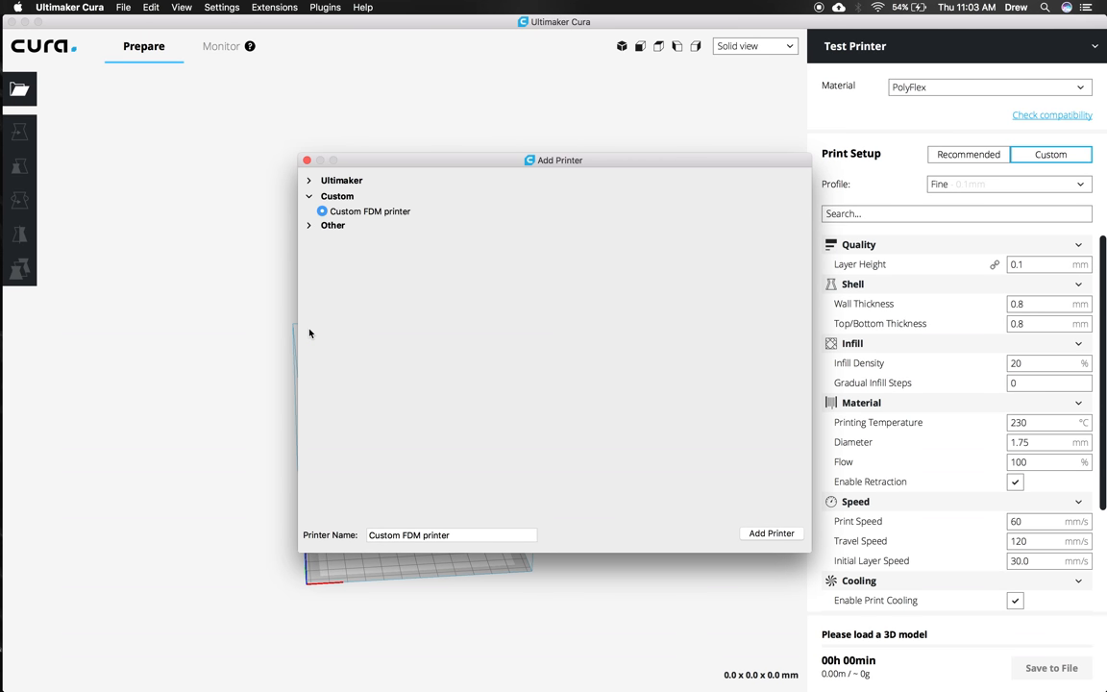
mouse_move(388, 222)
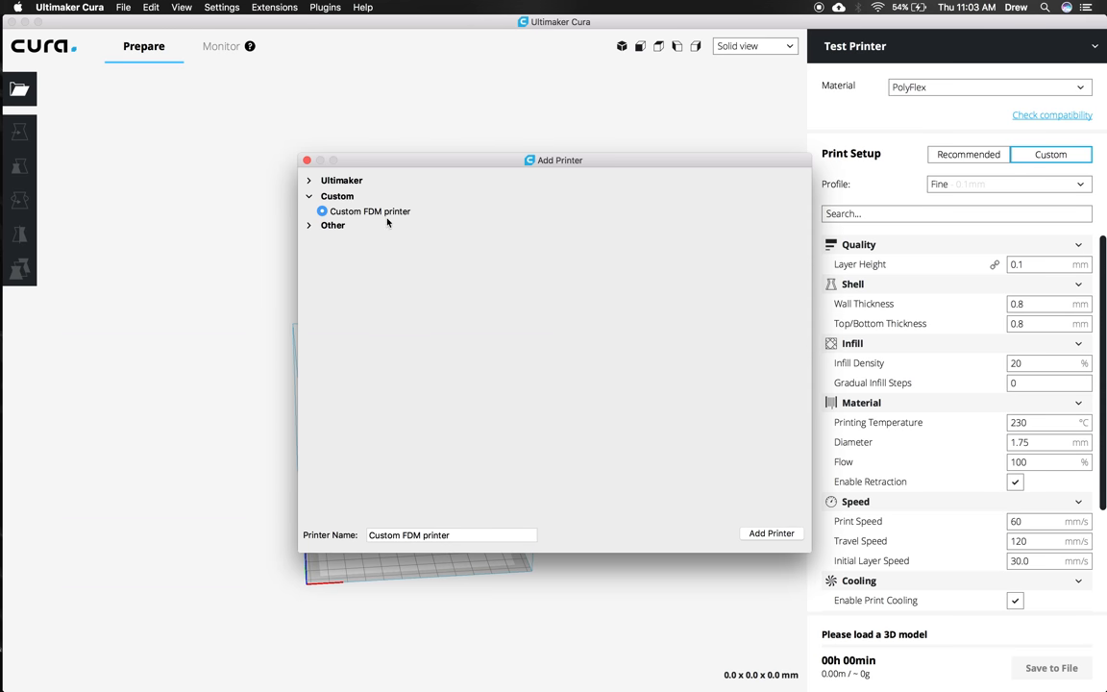
left_click(451, 534)
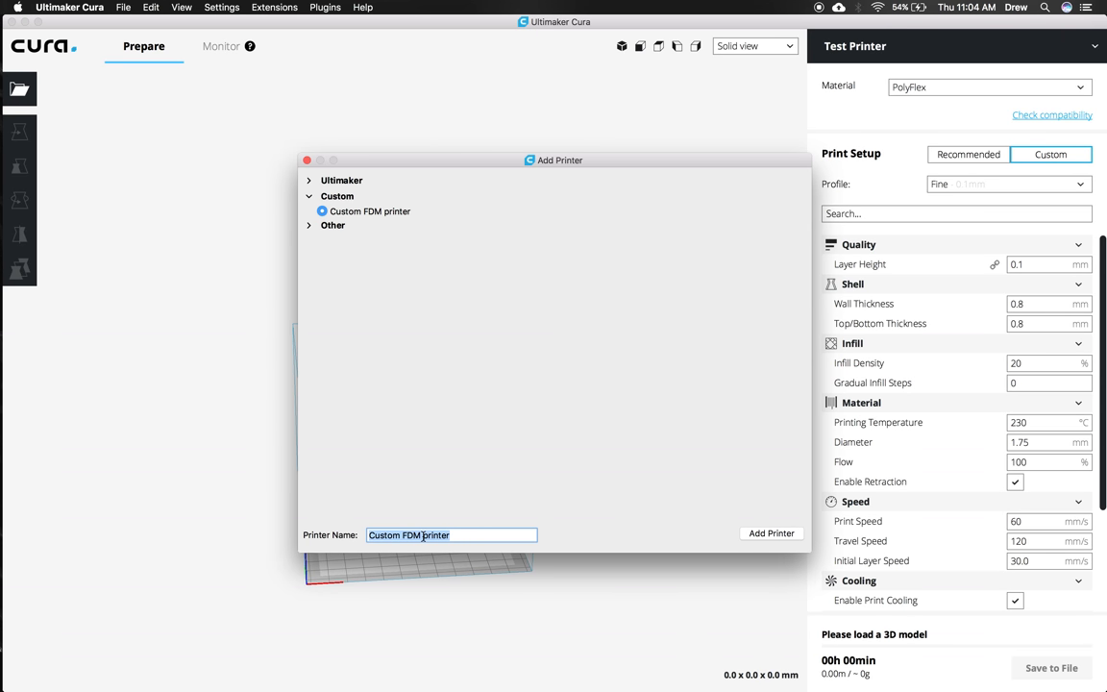
type("NWA3")
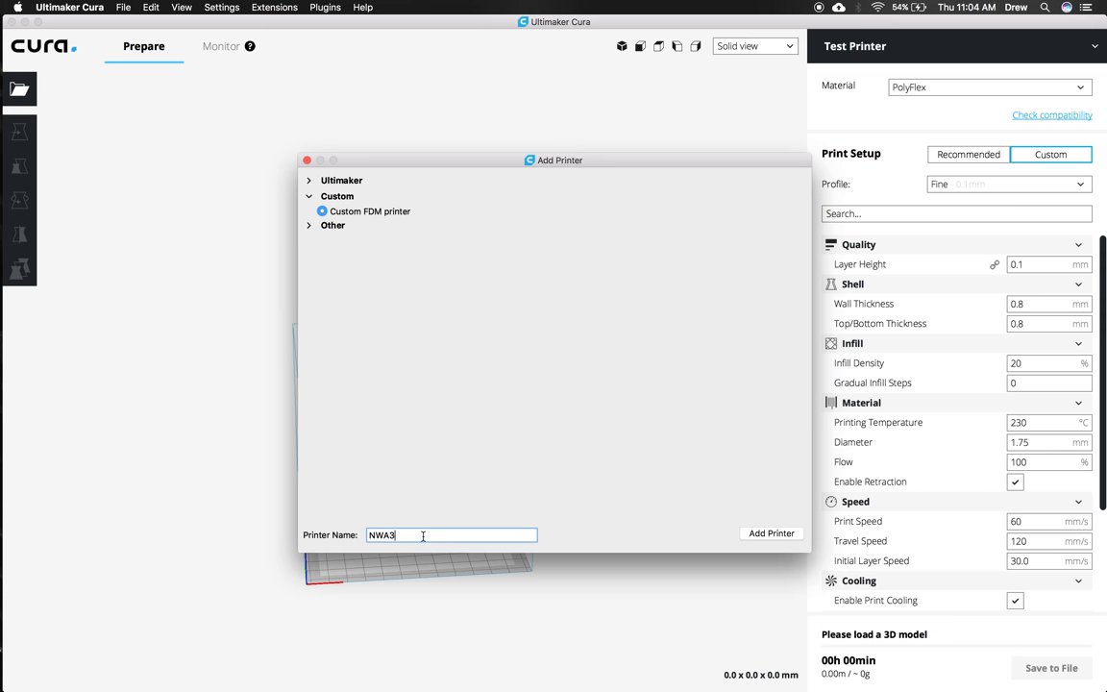
type("D A5")
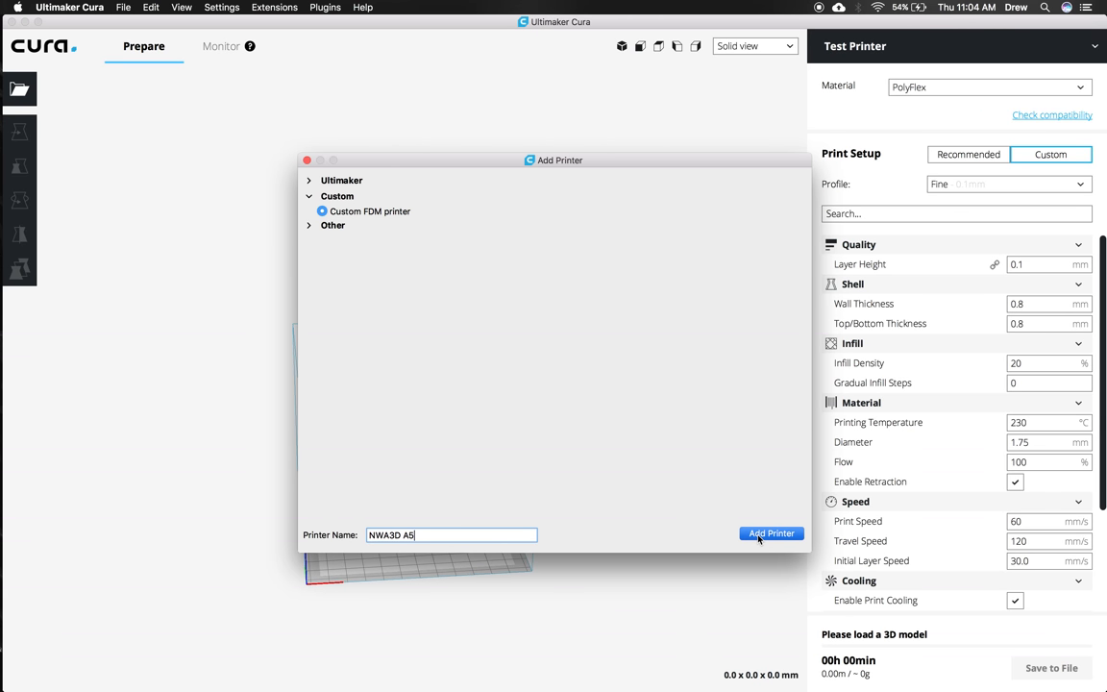
- Set machine settings X 125, Y 150, Z 100, RepRap gcode, 1.75 mm material diameter, and finish
left_click(772, 534)
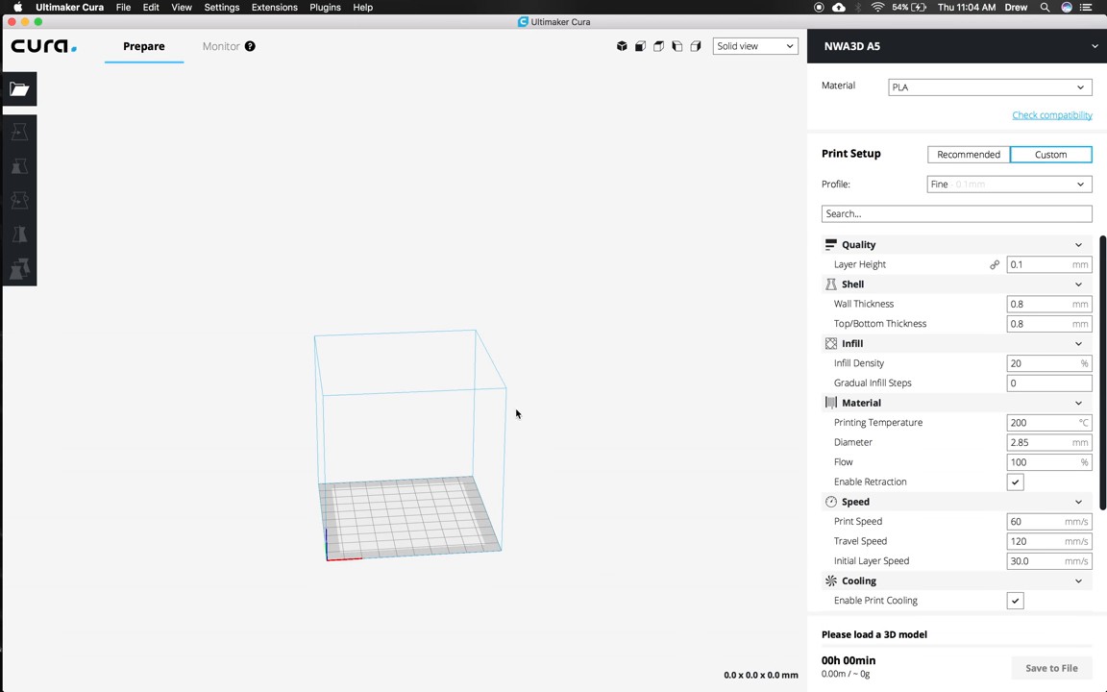
mouse_move(334, 221)
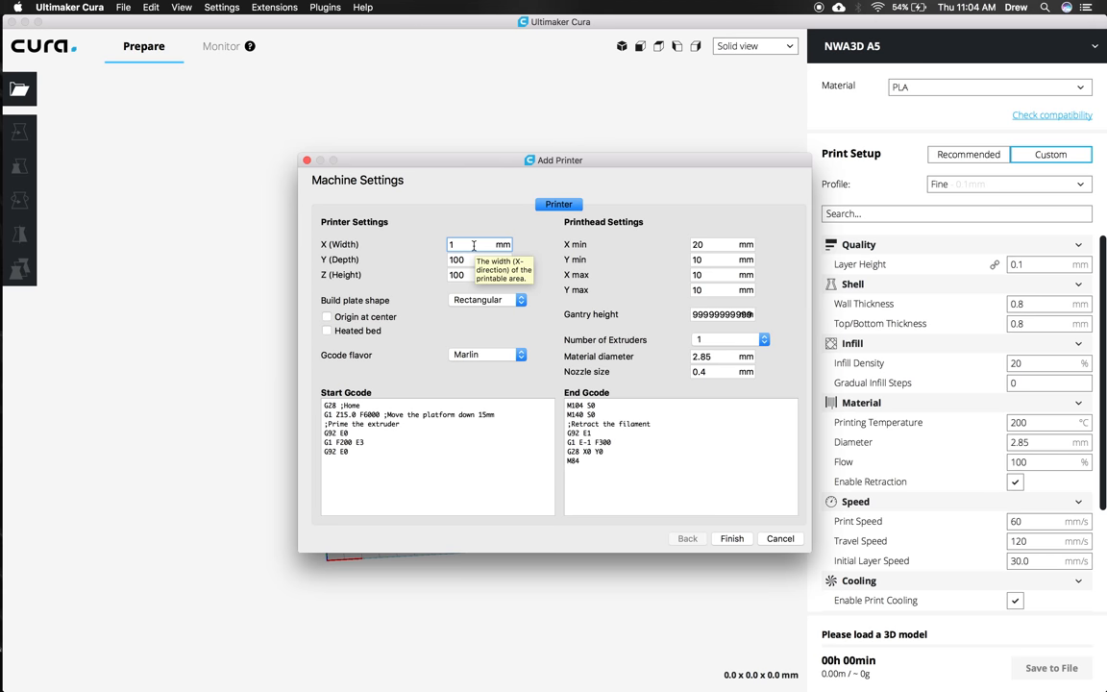
type("25")
left_click(478, 260)
type("150")
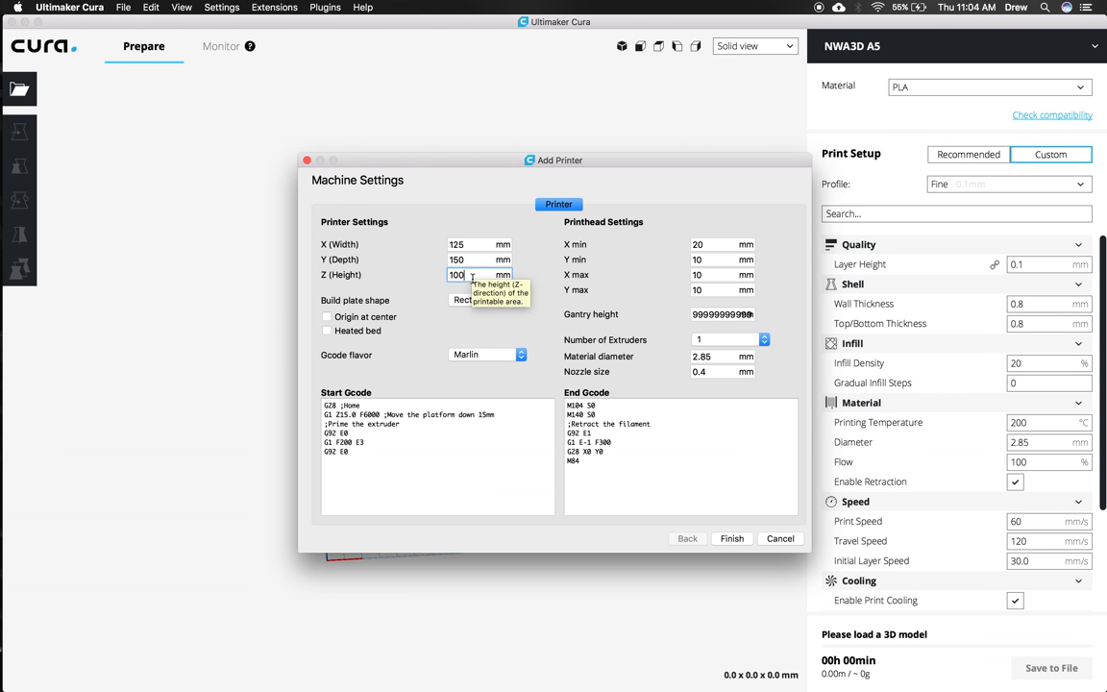
mouse_move(358, 338)
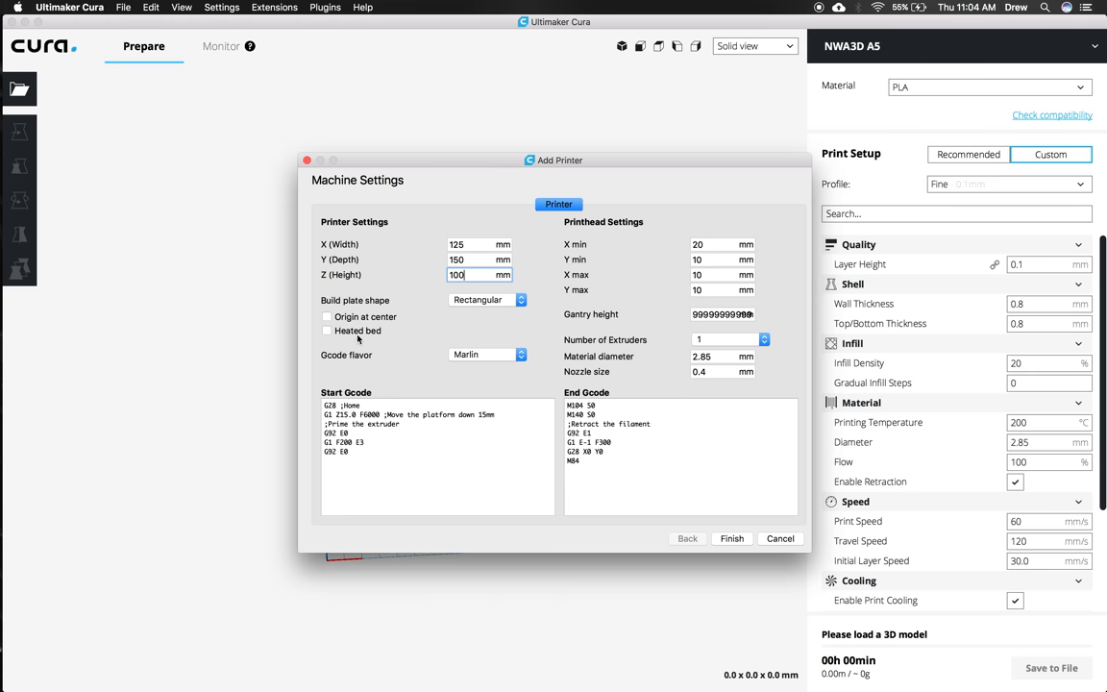
mouse_move(392, 352)
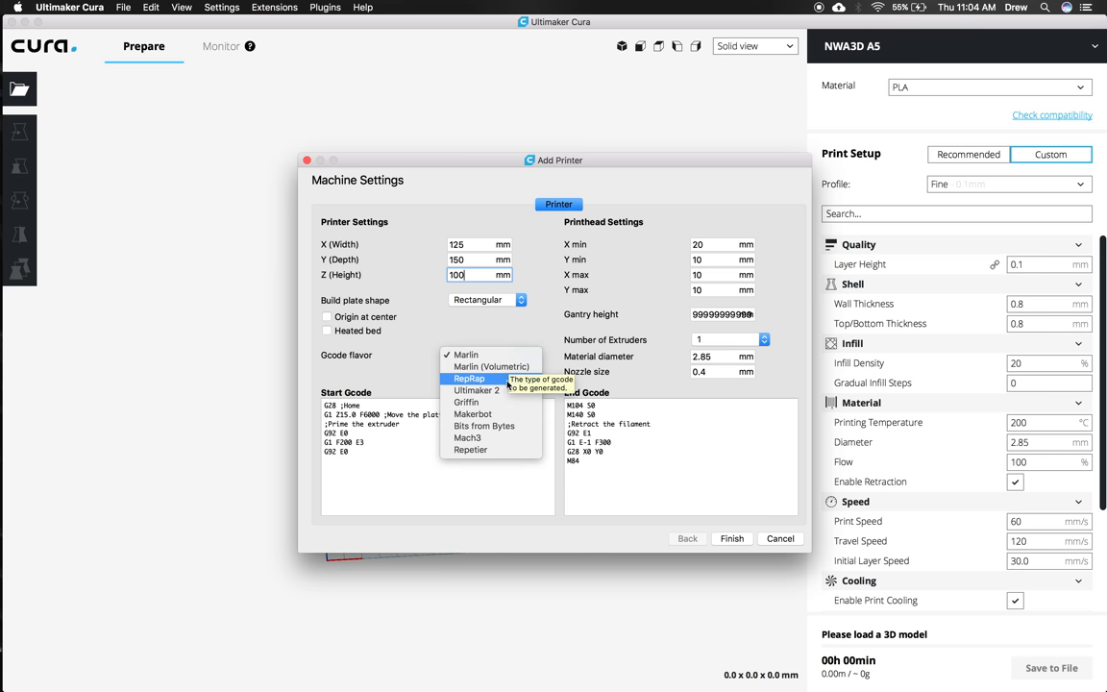
left_click(465, 354)
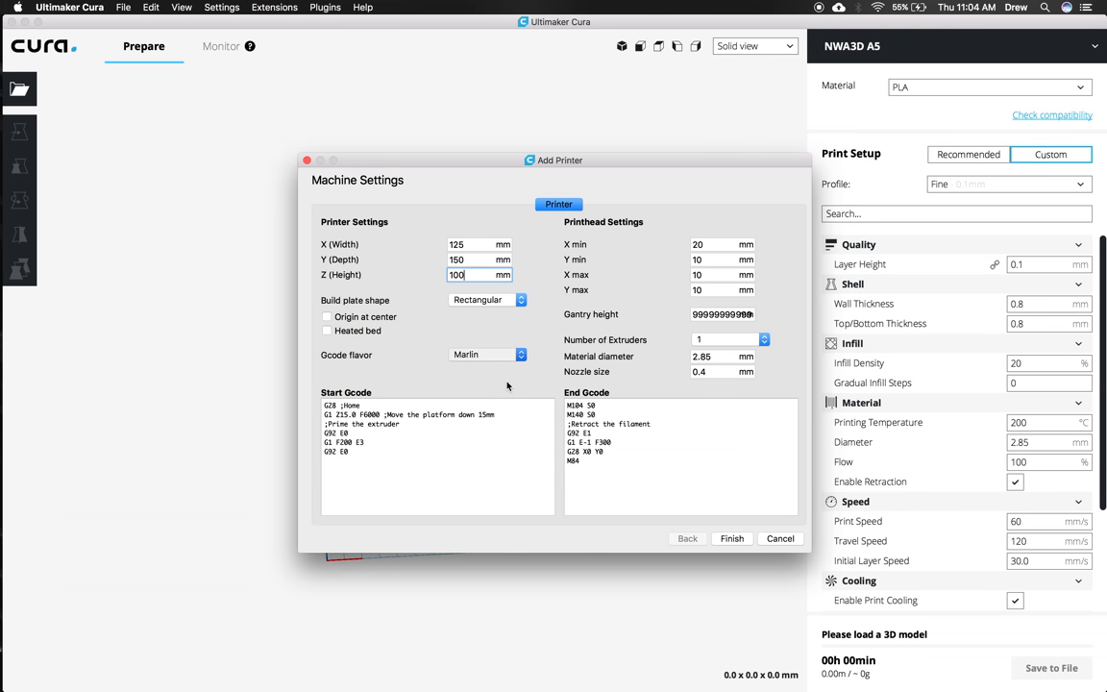
left_click(488, 353)
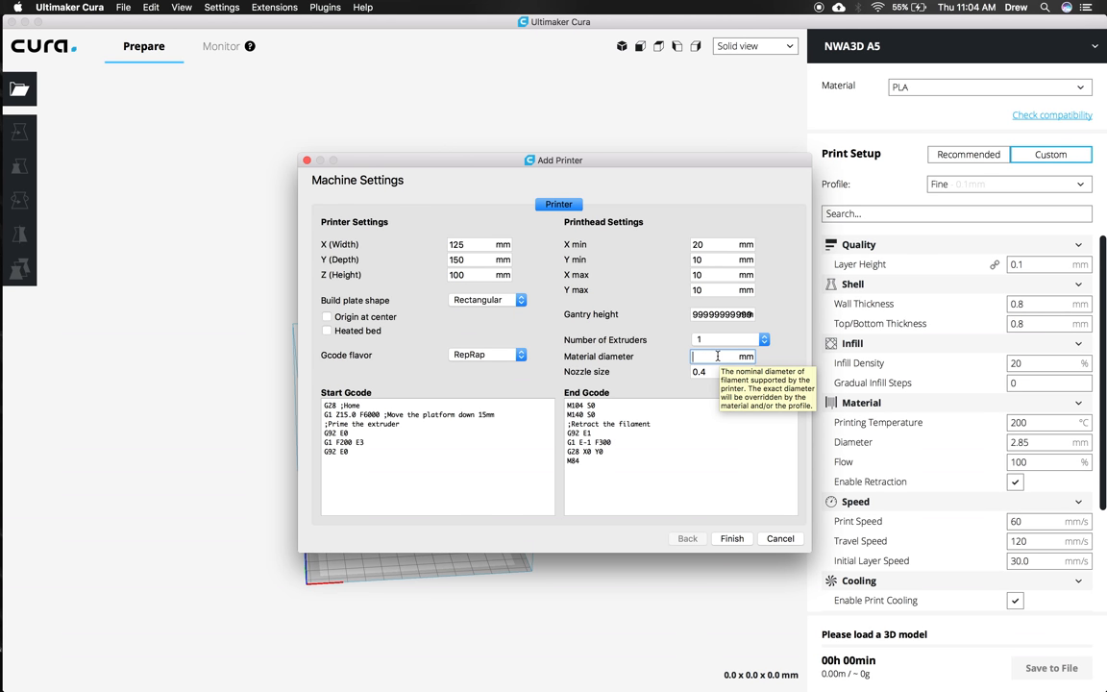
type("1.75")
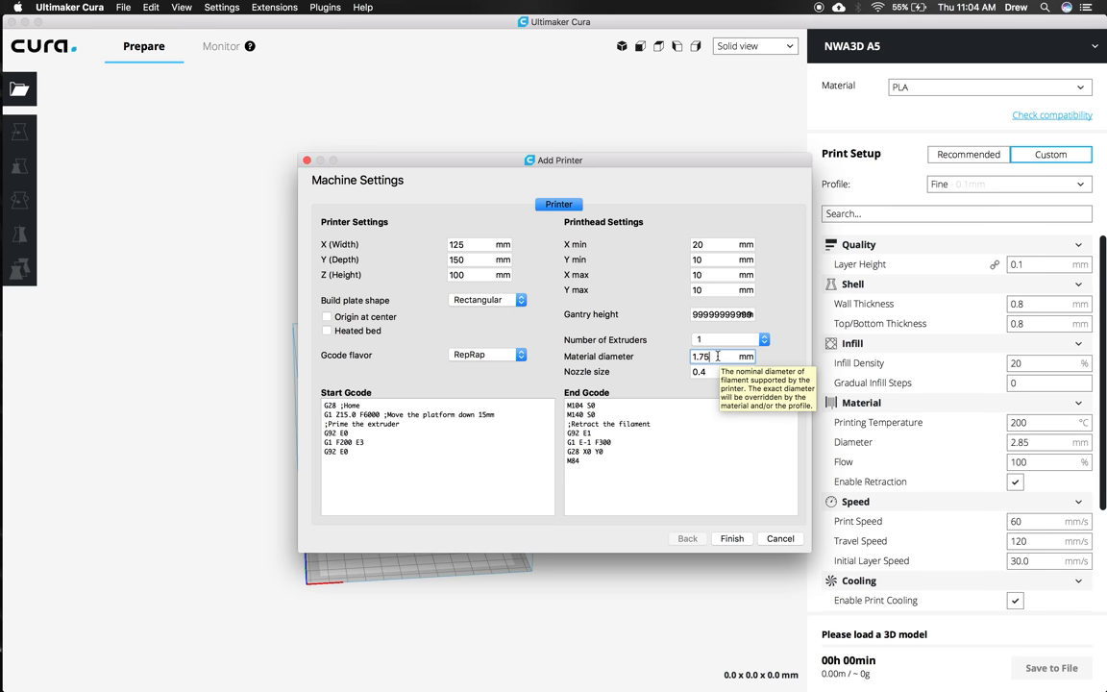
mouse_move(738, 526)
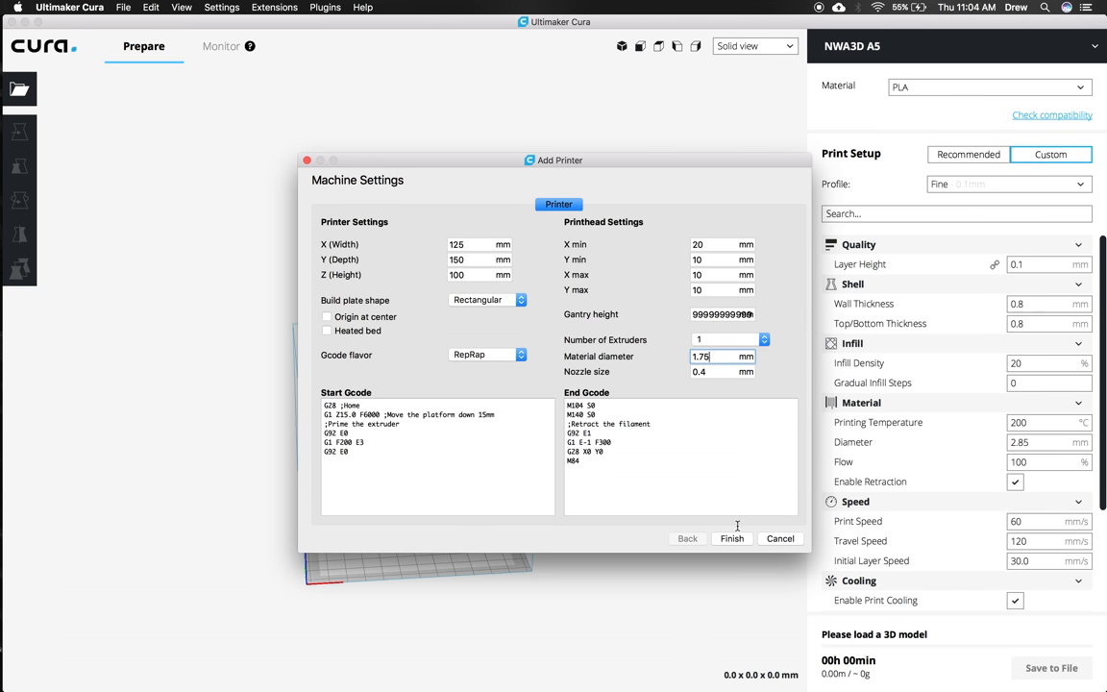
mouse_move(730, 538)
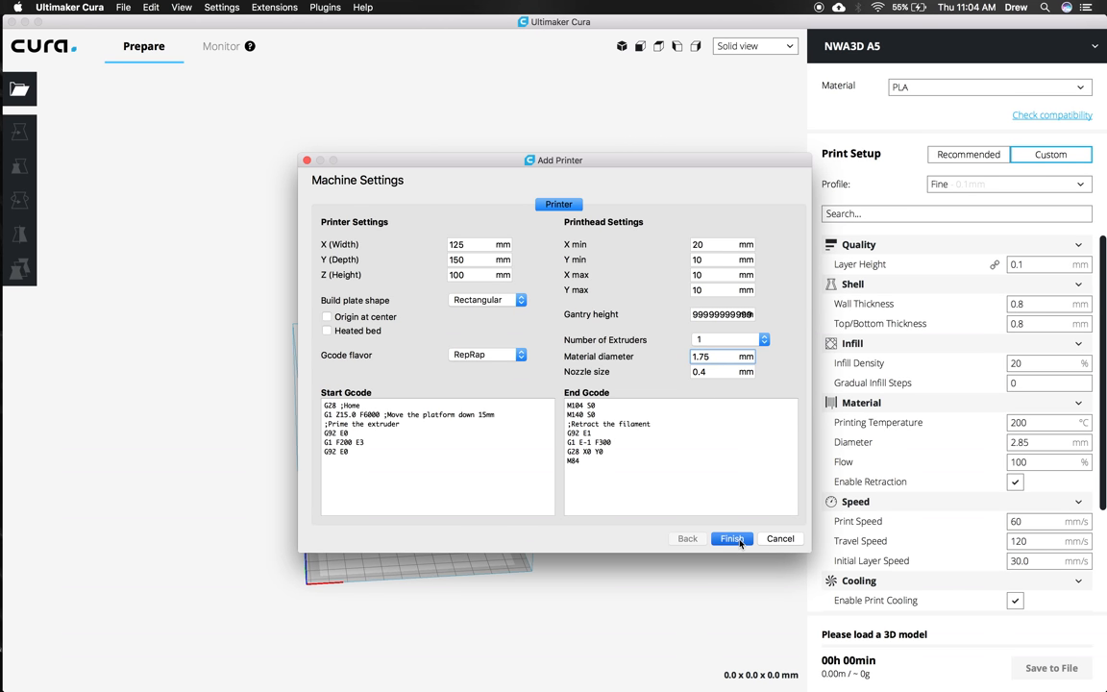
left_click(730, 538)
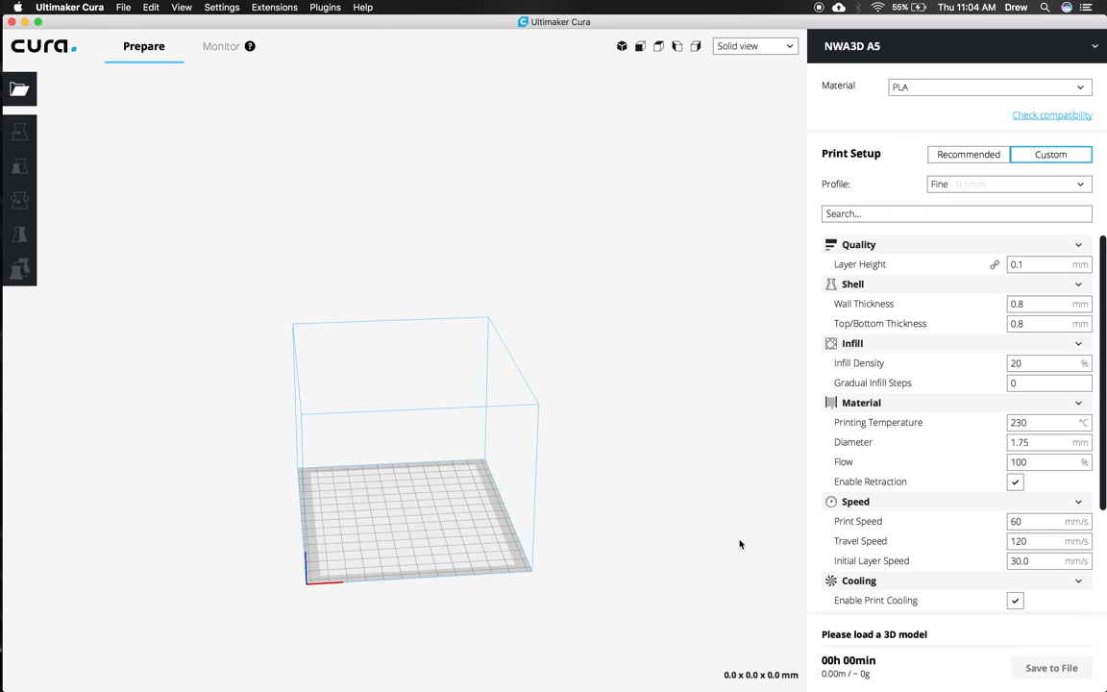
mouse_move(365, 430)
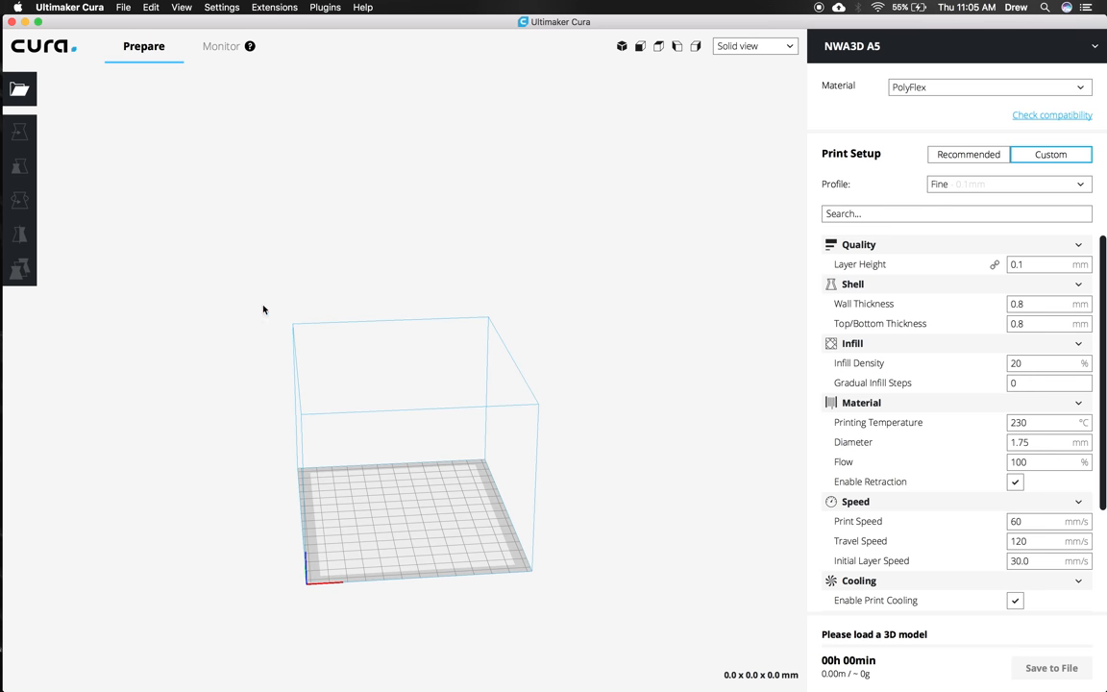
mouse_move(480, 565)
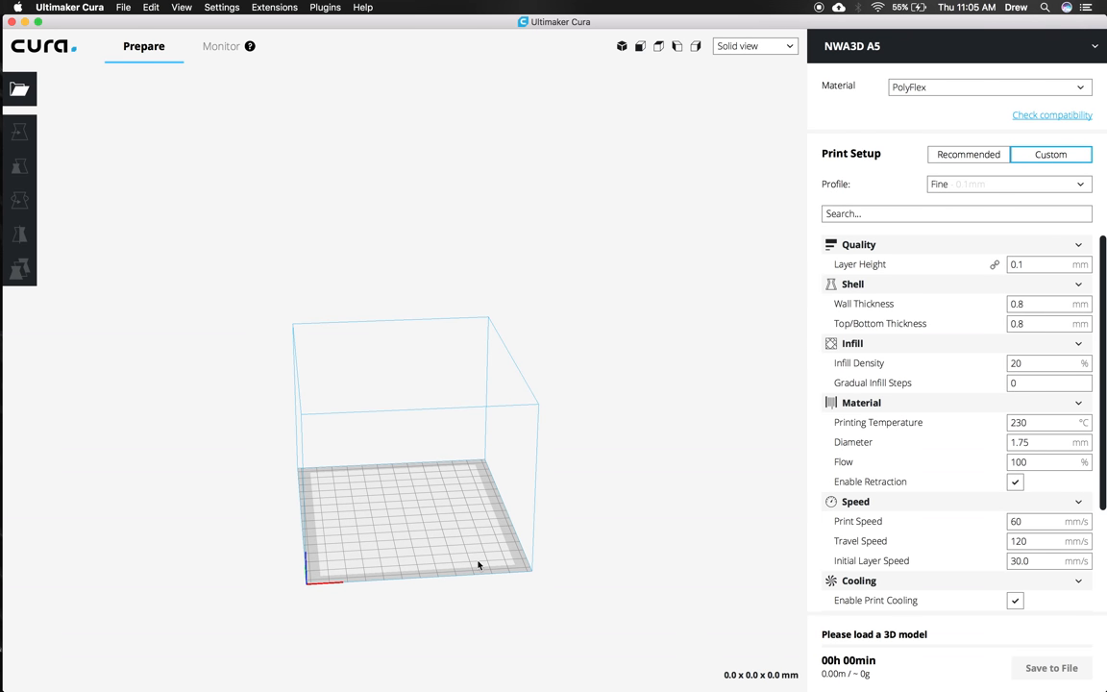
mouse_move(907, 190)
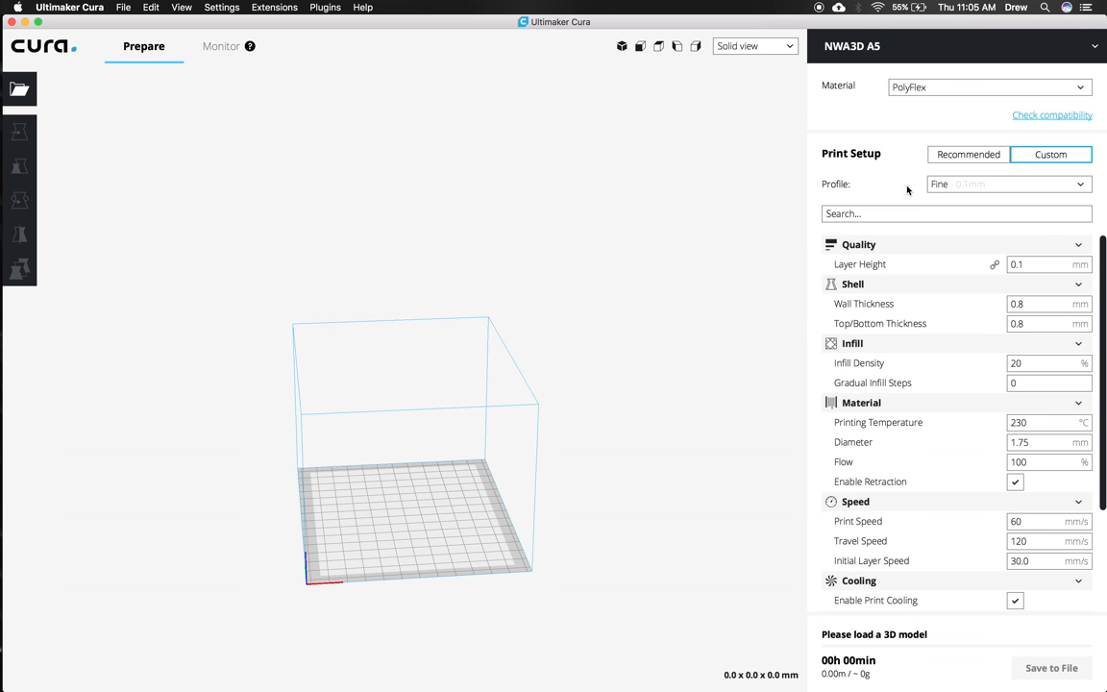
mouse_move(1076, 184)
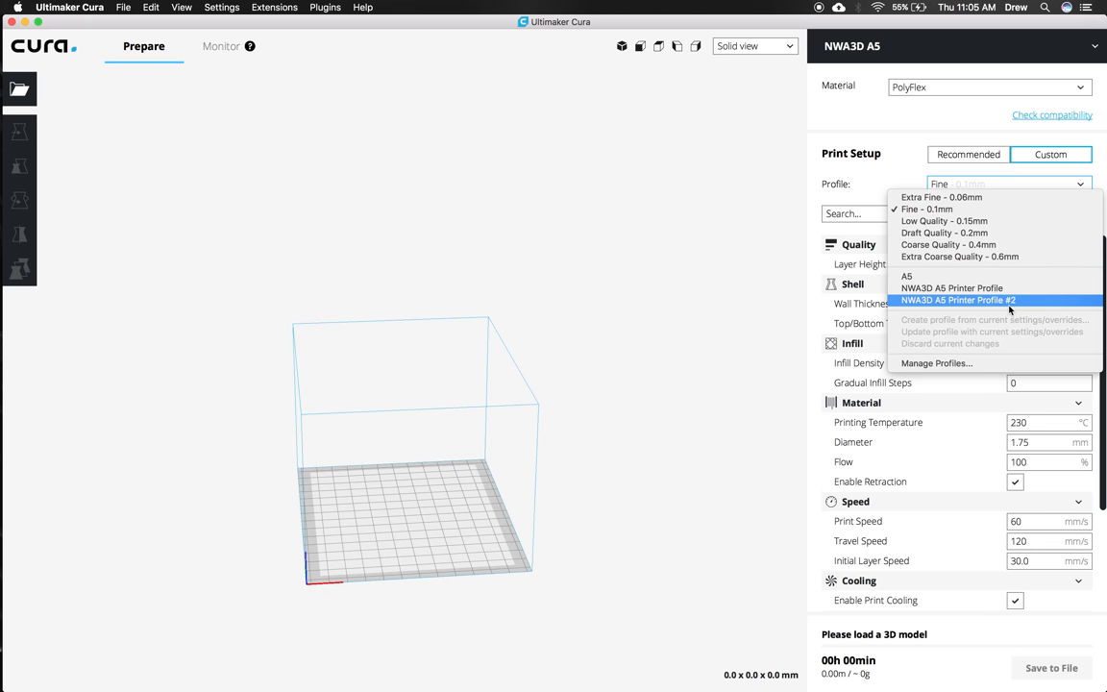
left_click(934, 363)
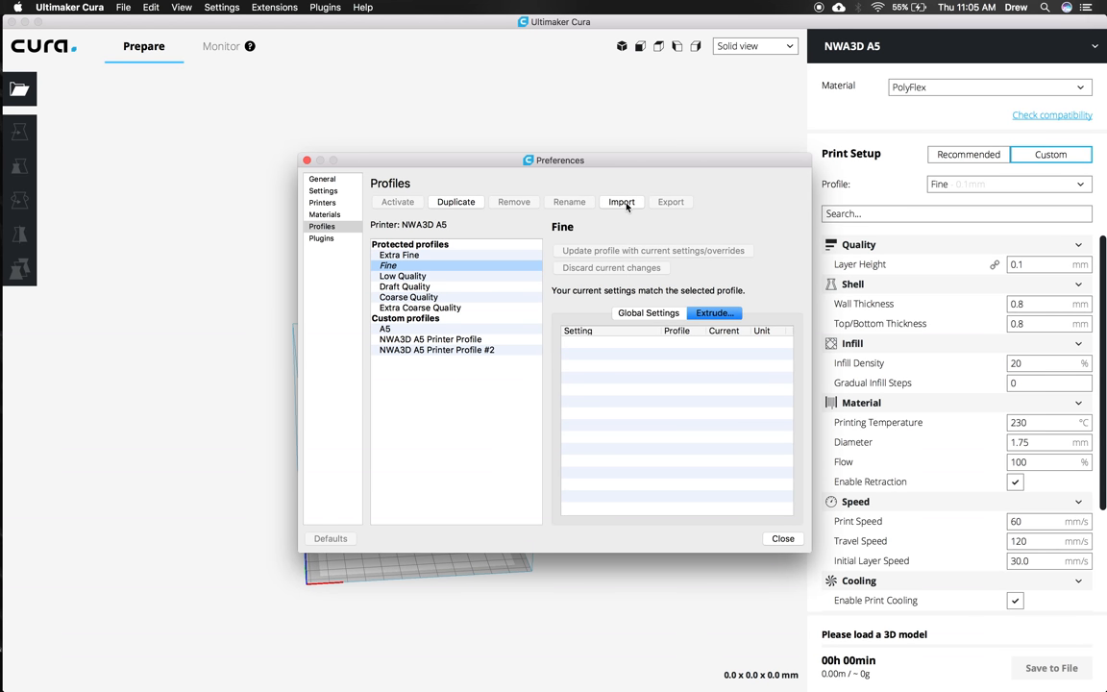
mouse_move(661, 207)
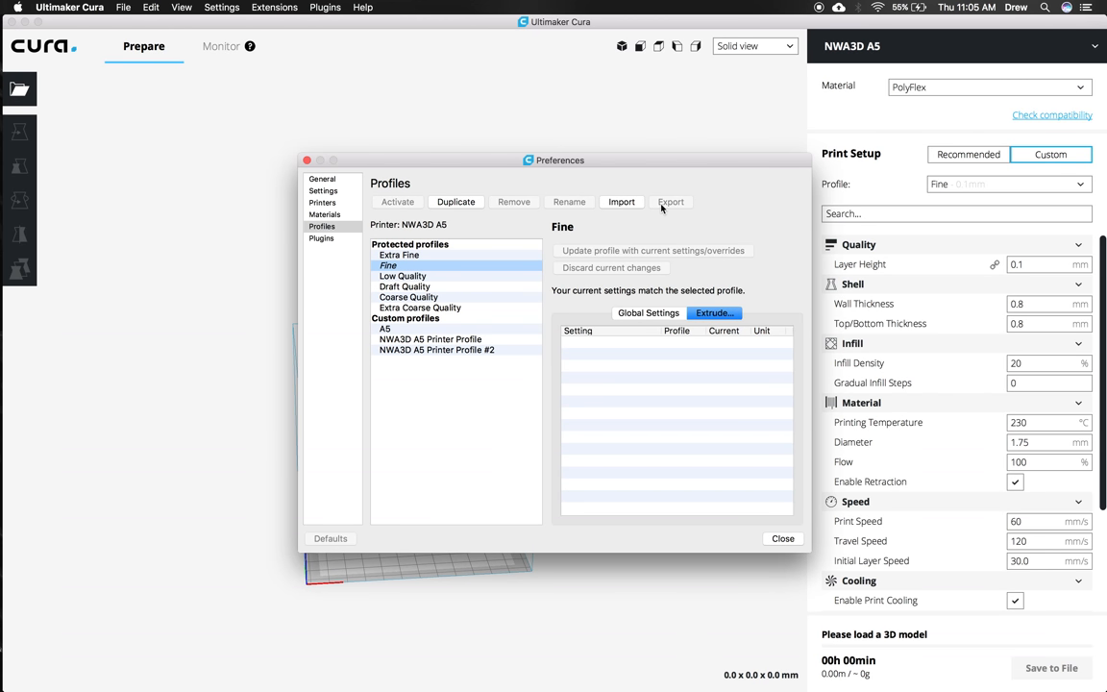
mouse_move(626, 233)
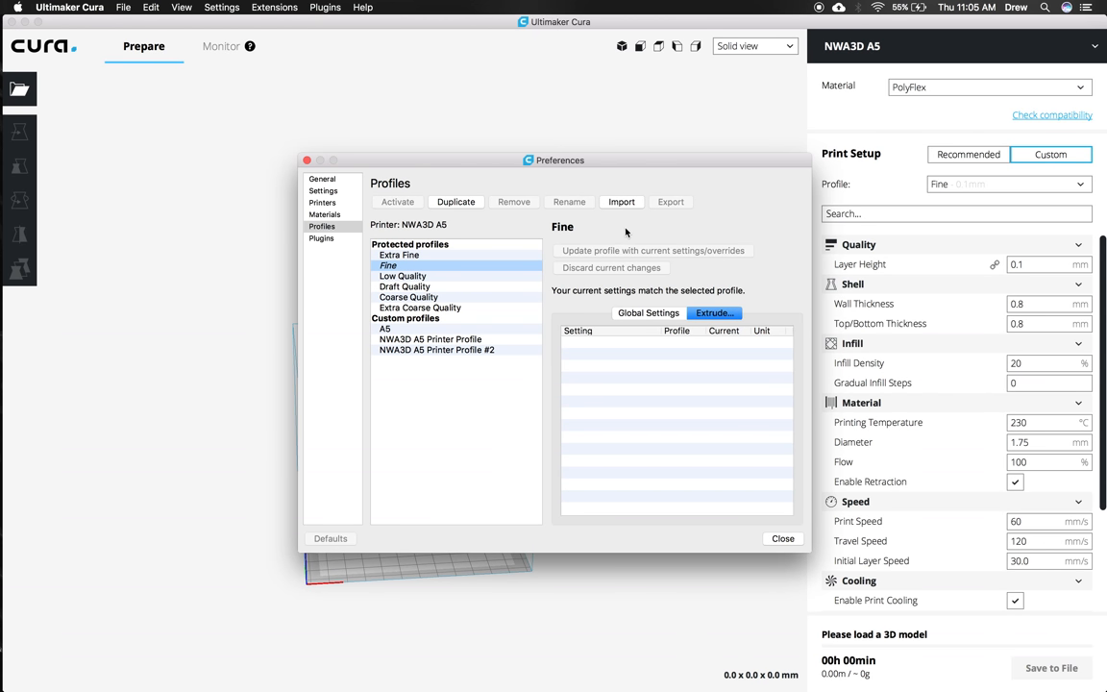
mouse_move(705, 375)
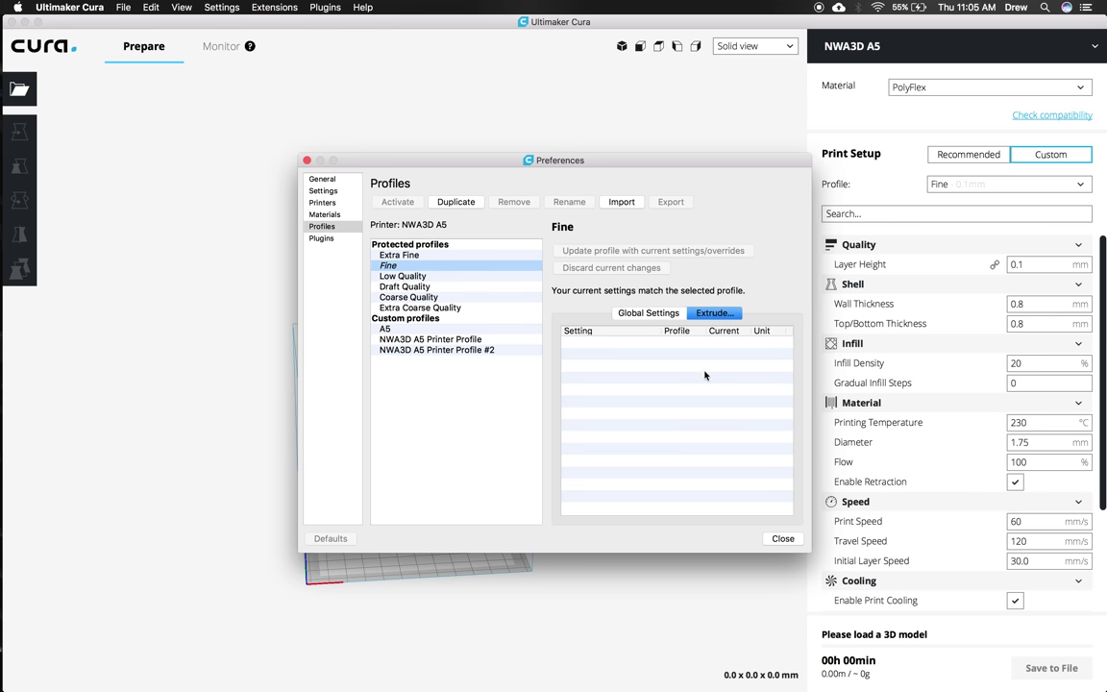
left_click(784, 538)
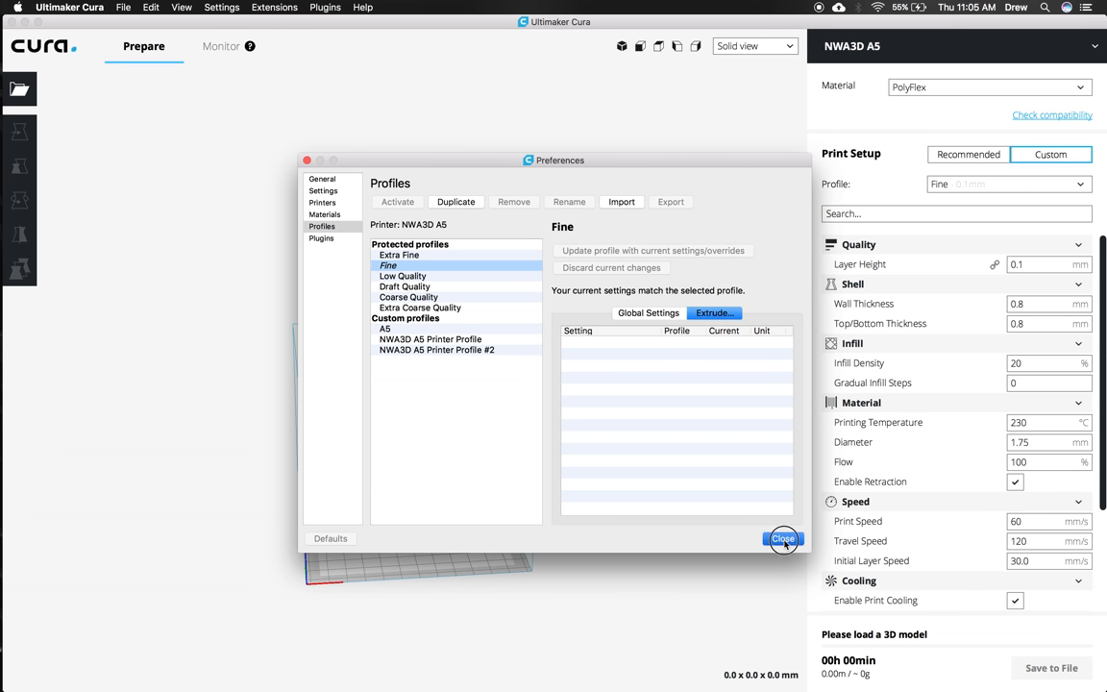
left_click(784, 538)
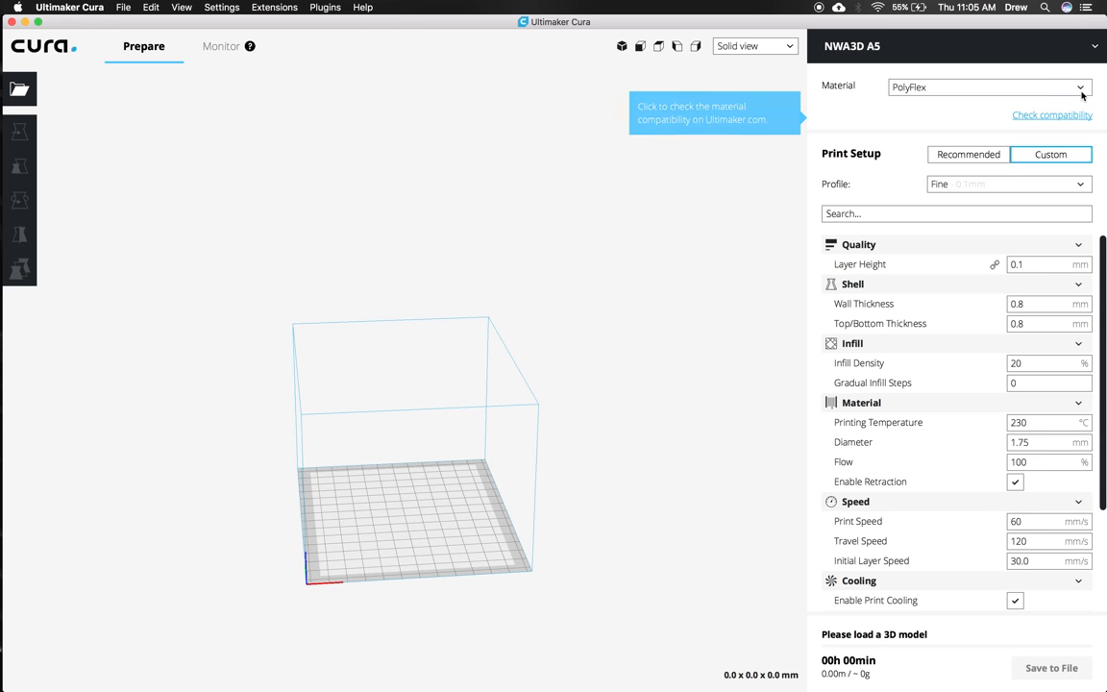
- Switch the material to PLA and set the layer height to 0.2 mm
left_click(1079, 86)
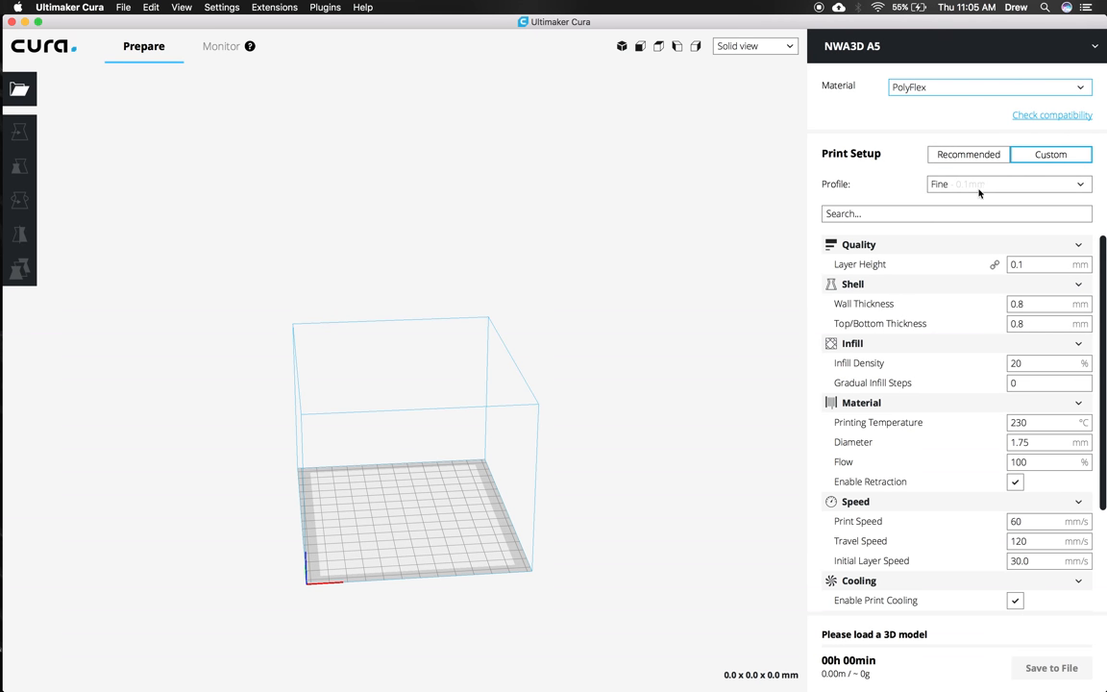
left_click(988, 86)
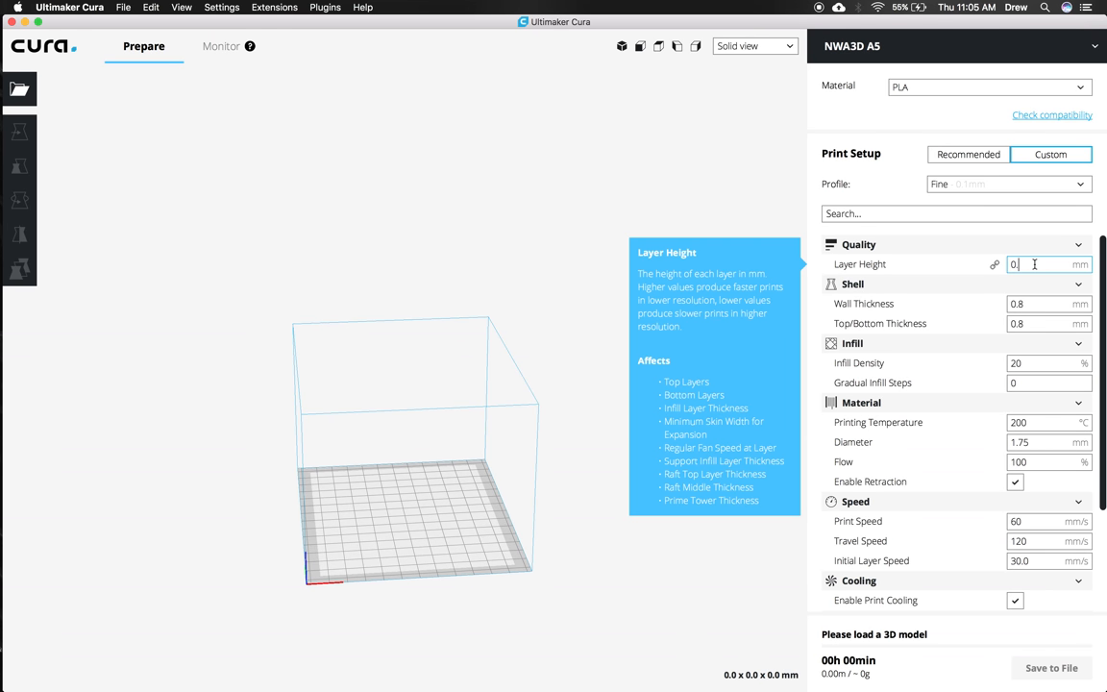
type("0.2")
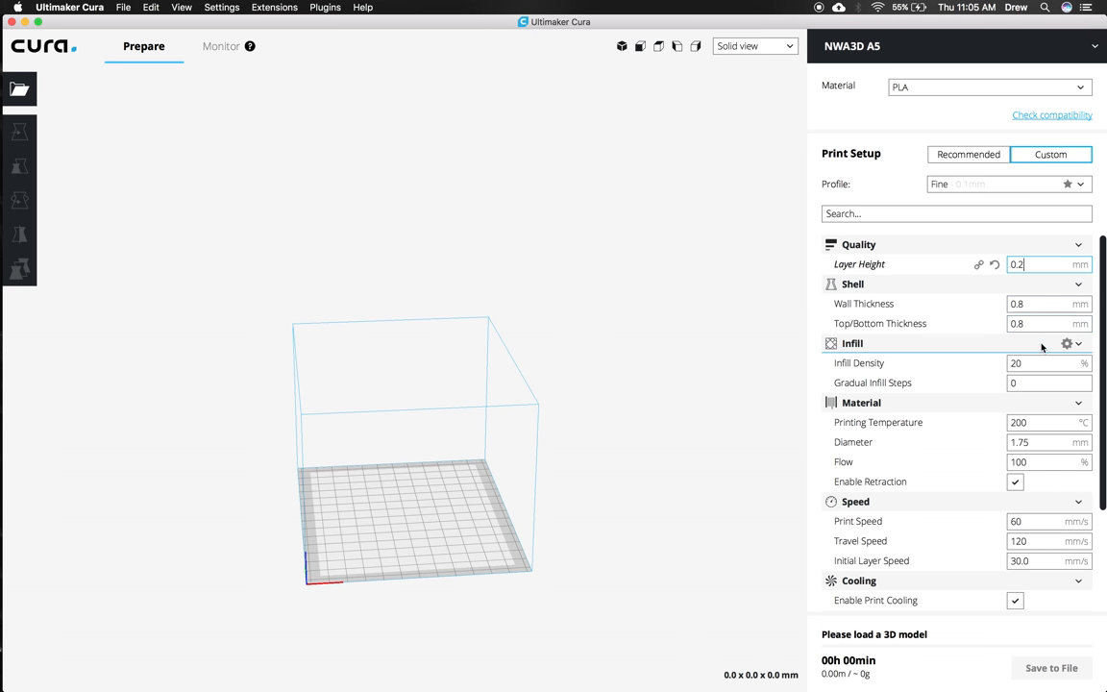
mouse_move(1041, 322)
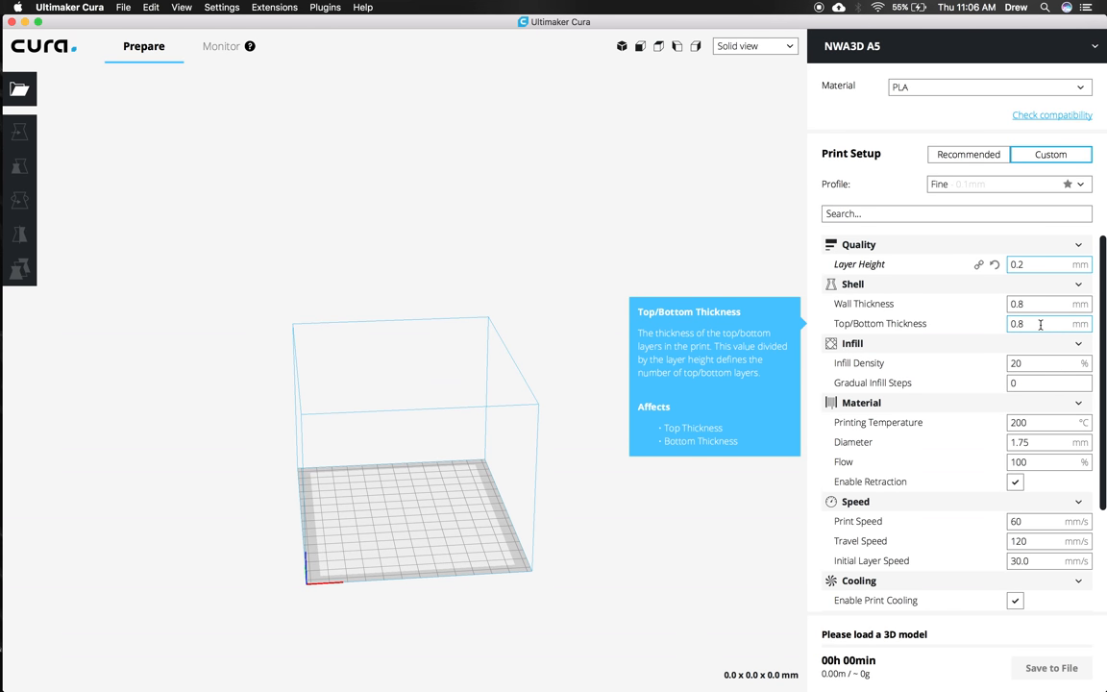
mouse_move(1048, 361)
type("50")
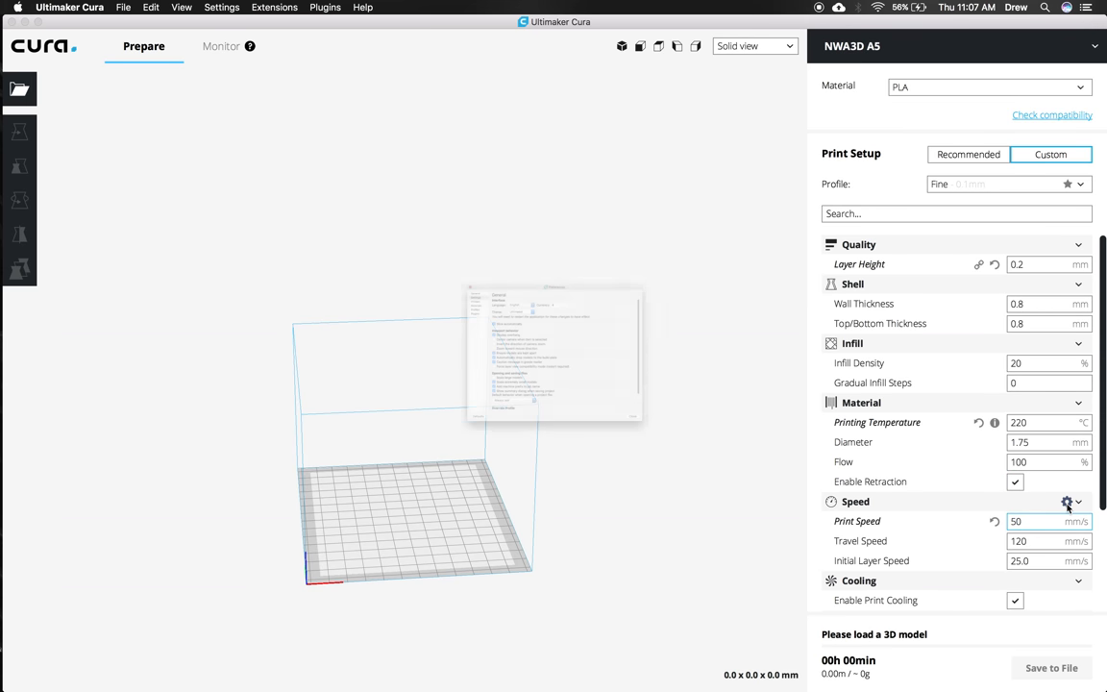
- In Settings visibility, toggle Initial Layer Print Speed and Initial Layer Speed, keeping Initial Layer Speed shown
left_click(1066, 501)
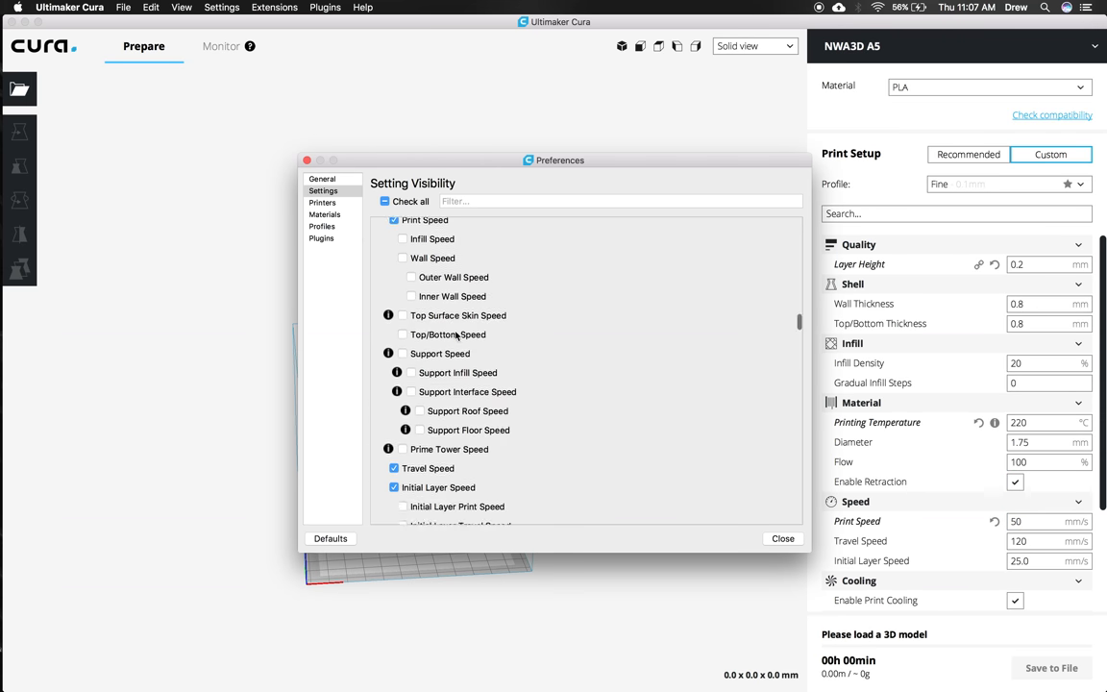
scroll("down", 3)
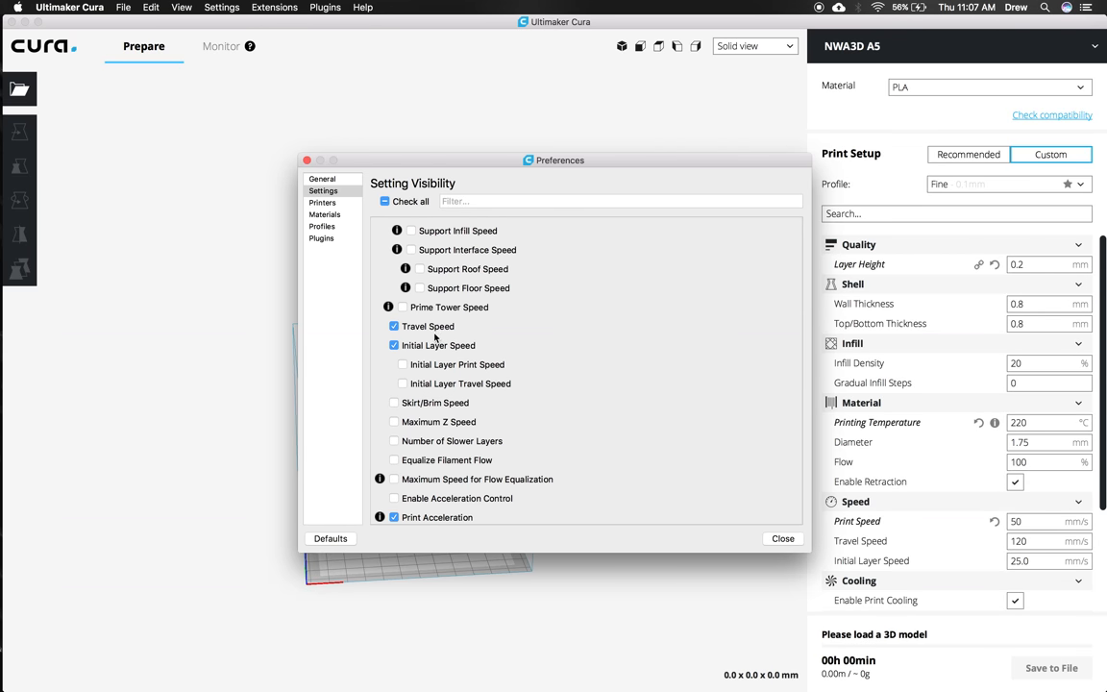
left_click(404, 365)
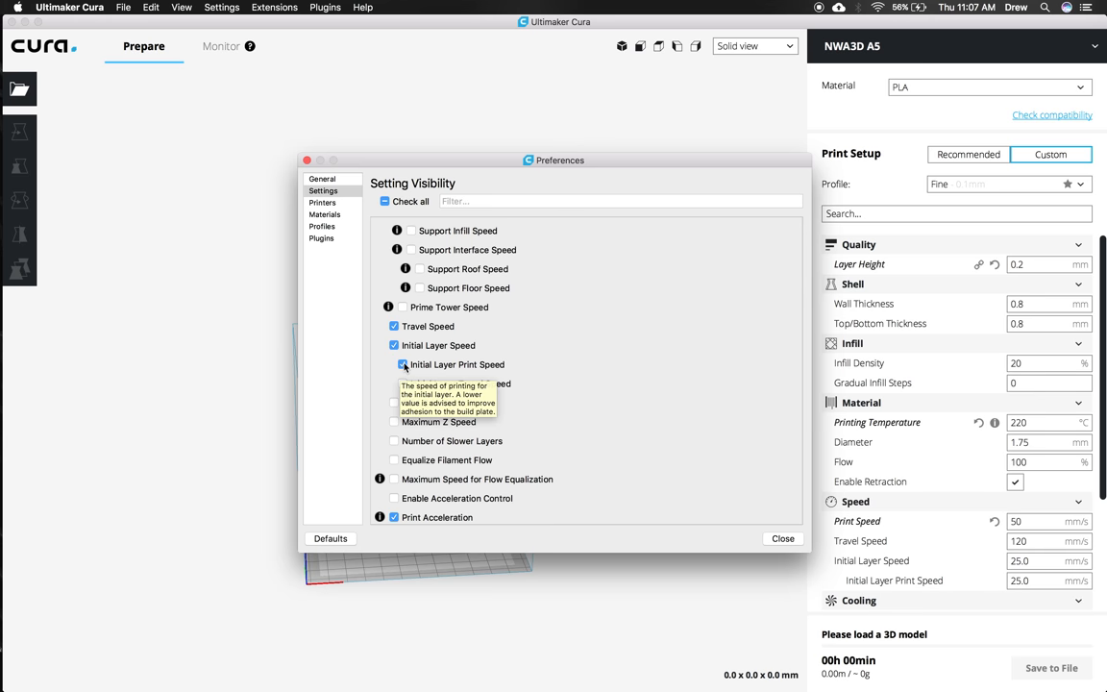
left_click(391, 365)
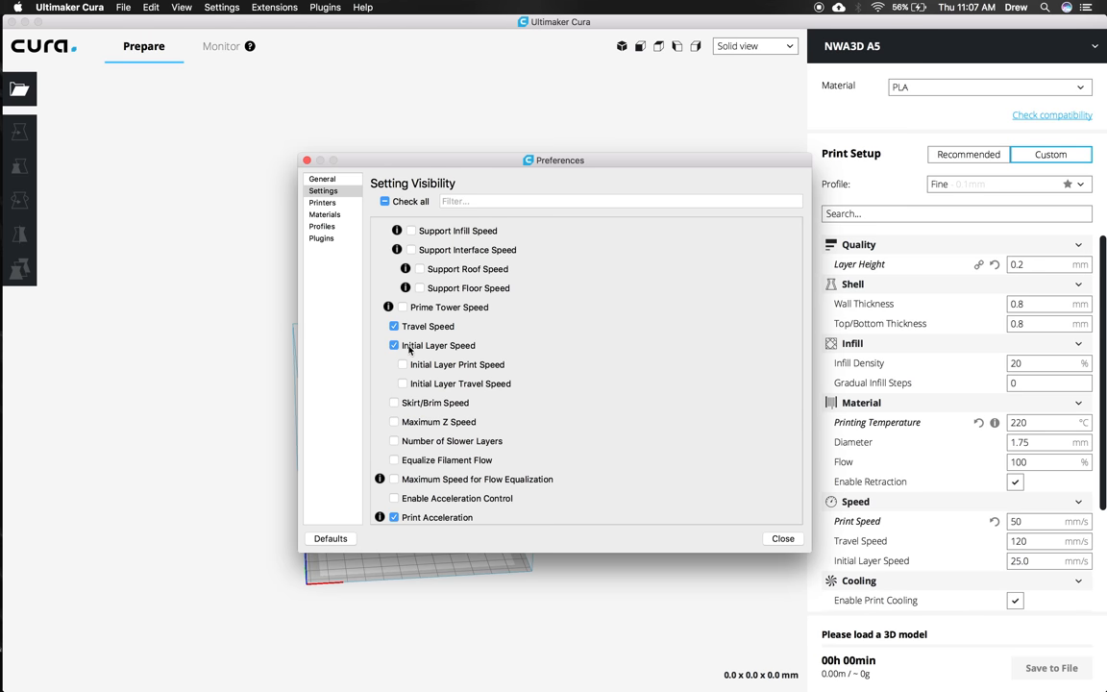
left_click(394, 346)
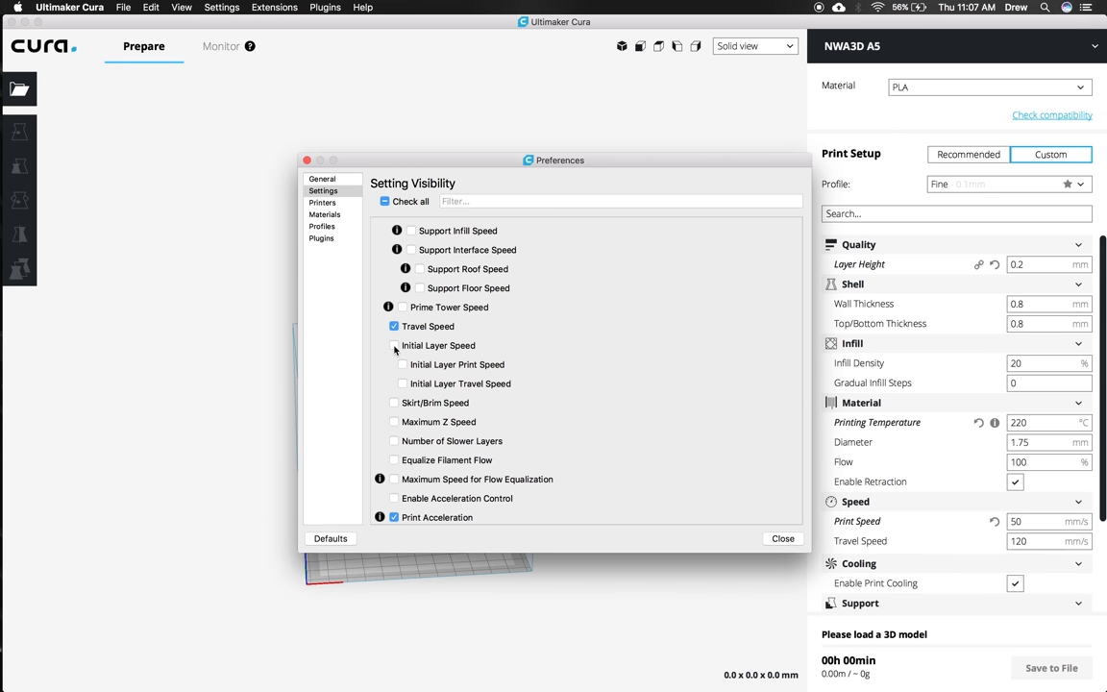
left_click(394, 346)
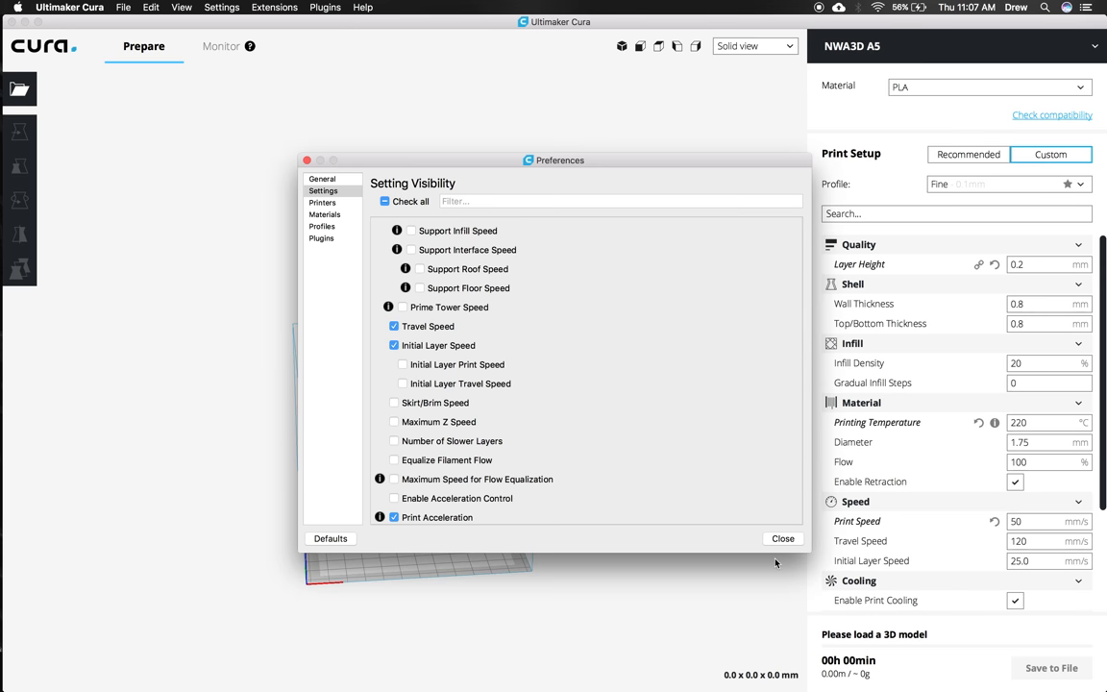
mouse_move(780, 538)
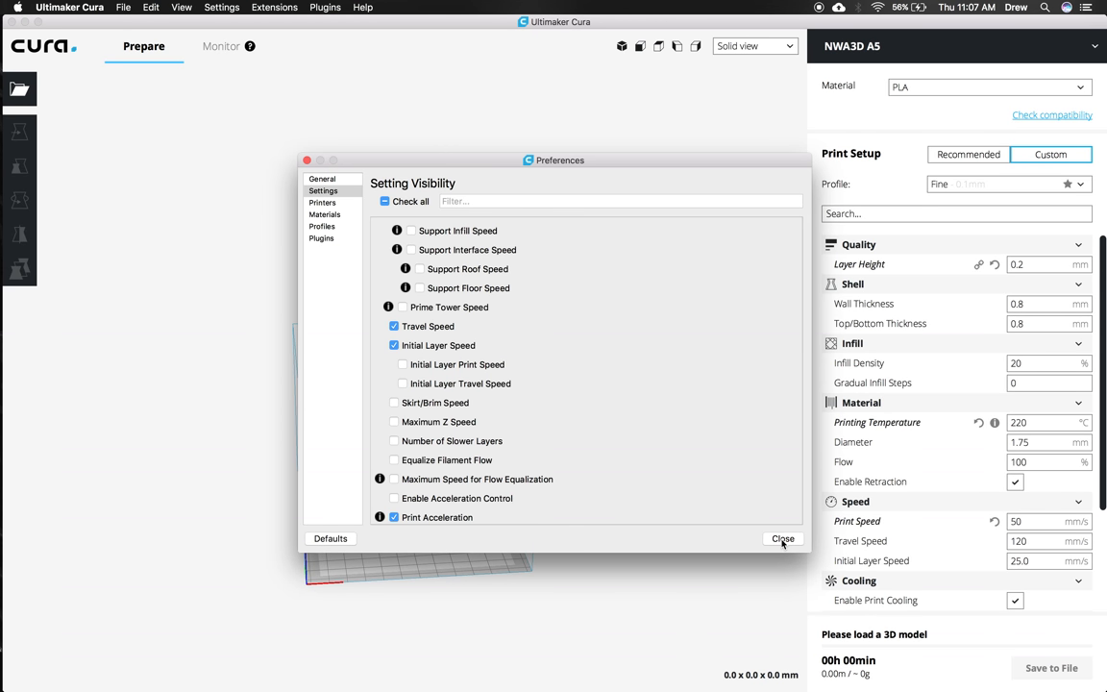
left_click(782, 538)
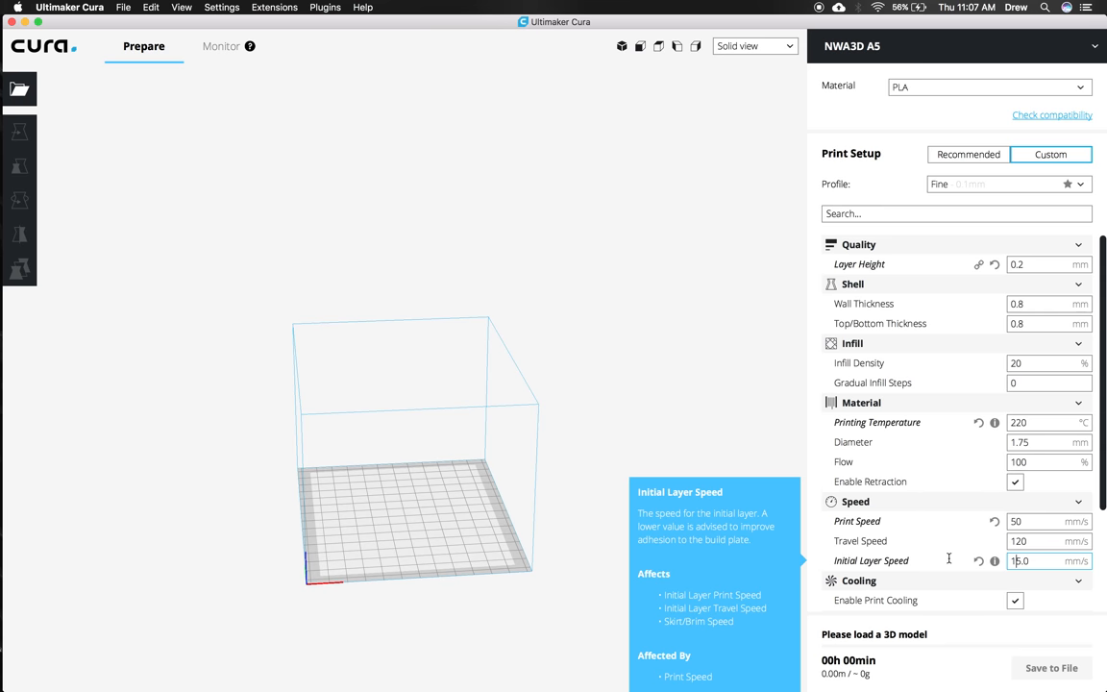
- Enable Generate Support with placement Everywhere
scroll("down", 3)
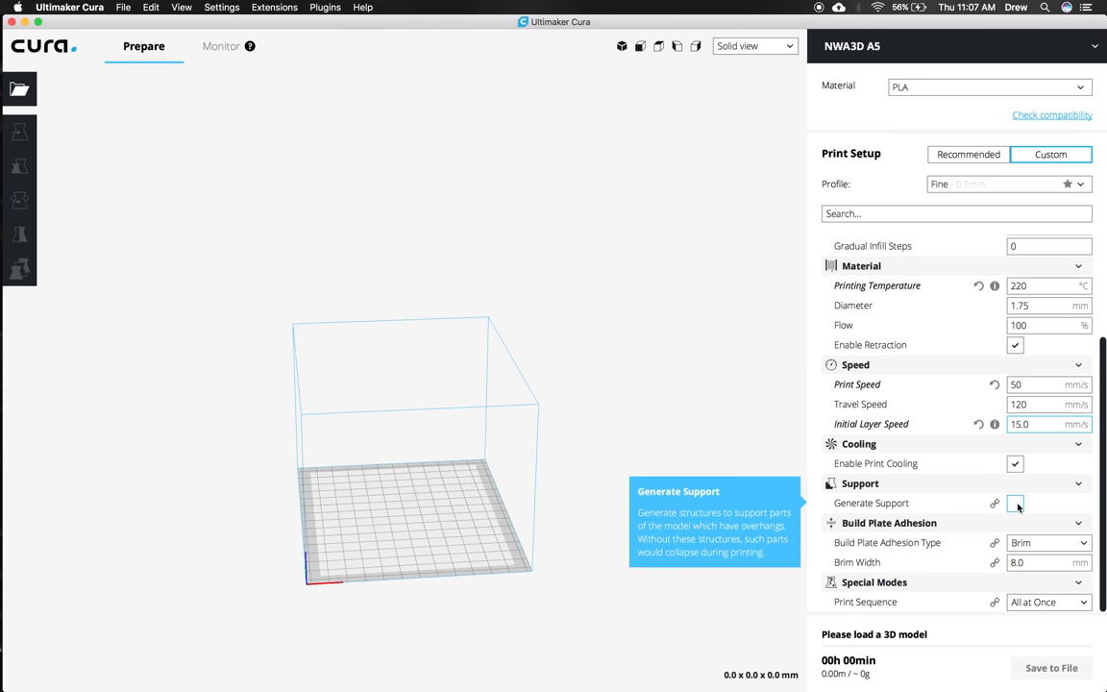
left_click(1015, 503)
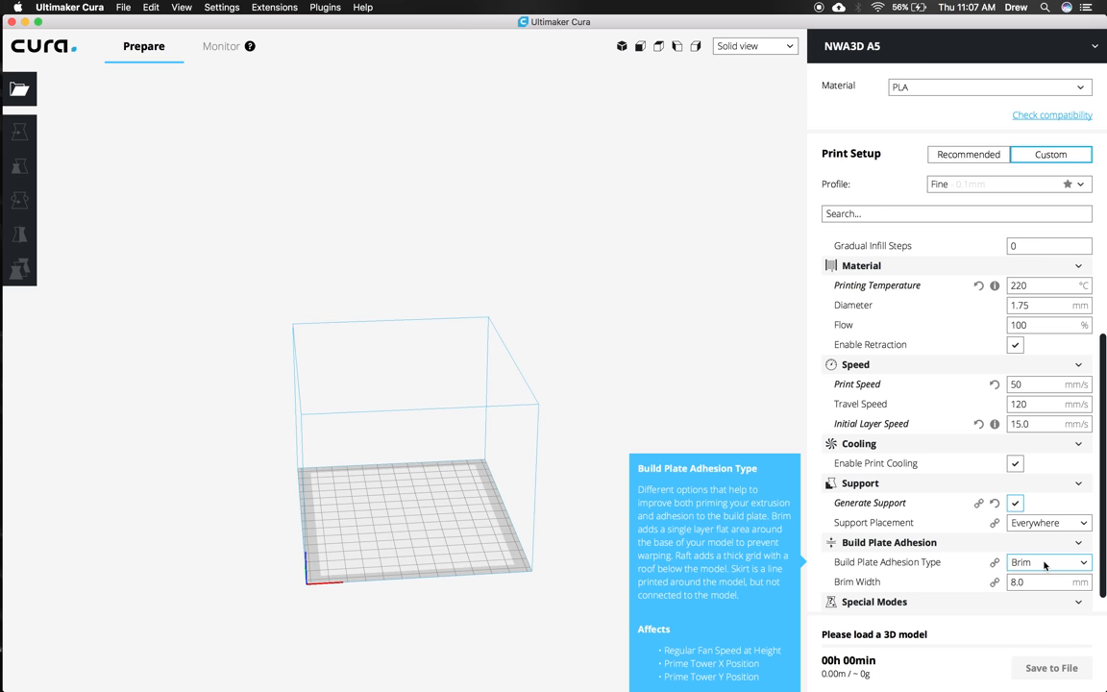
- Set the Build Plate Adhesion Type to Skirt instead of Brim
left_click(1047, 561)
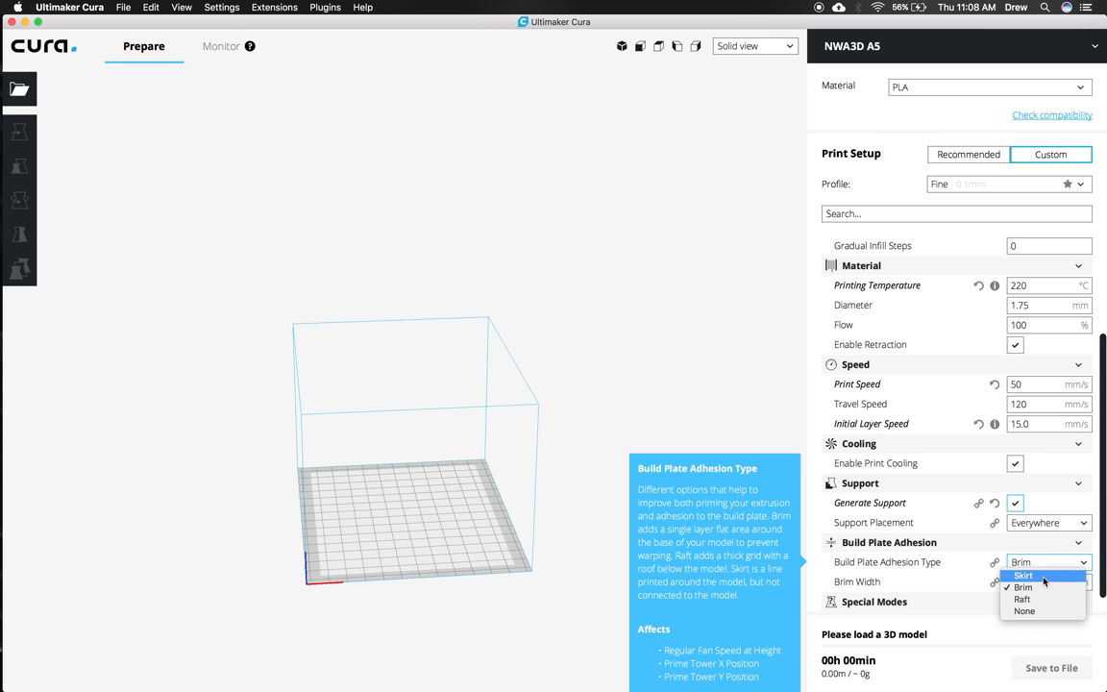
left_click(1022, 574)
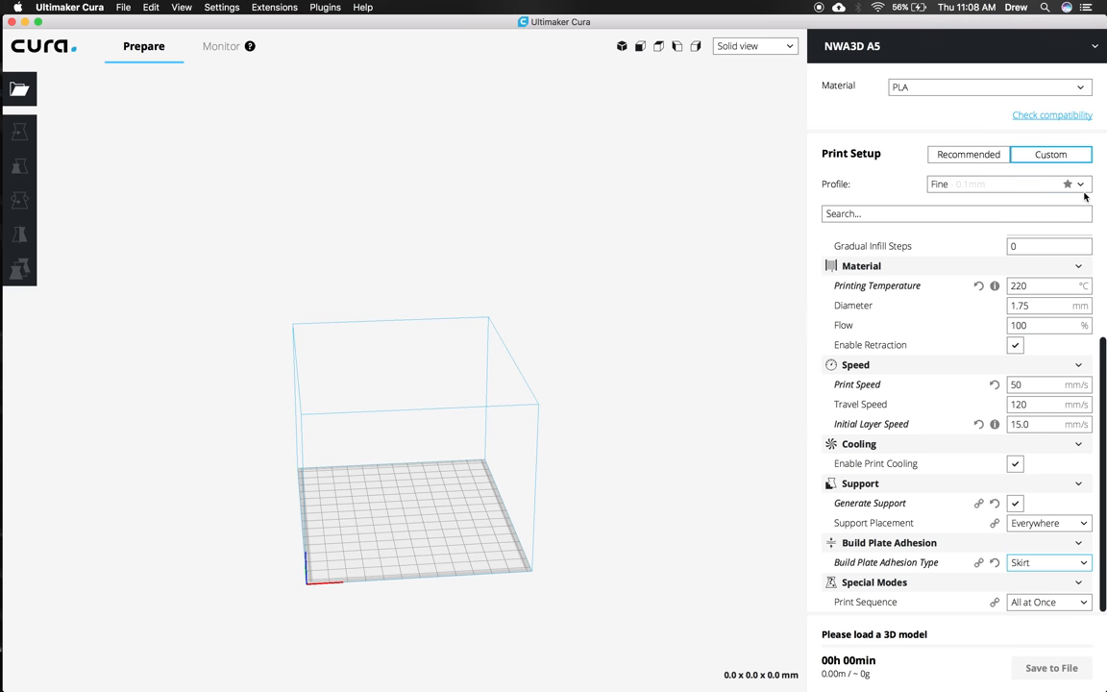
left_click(1079, 184)
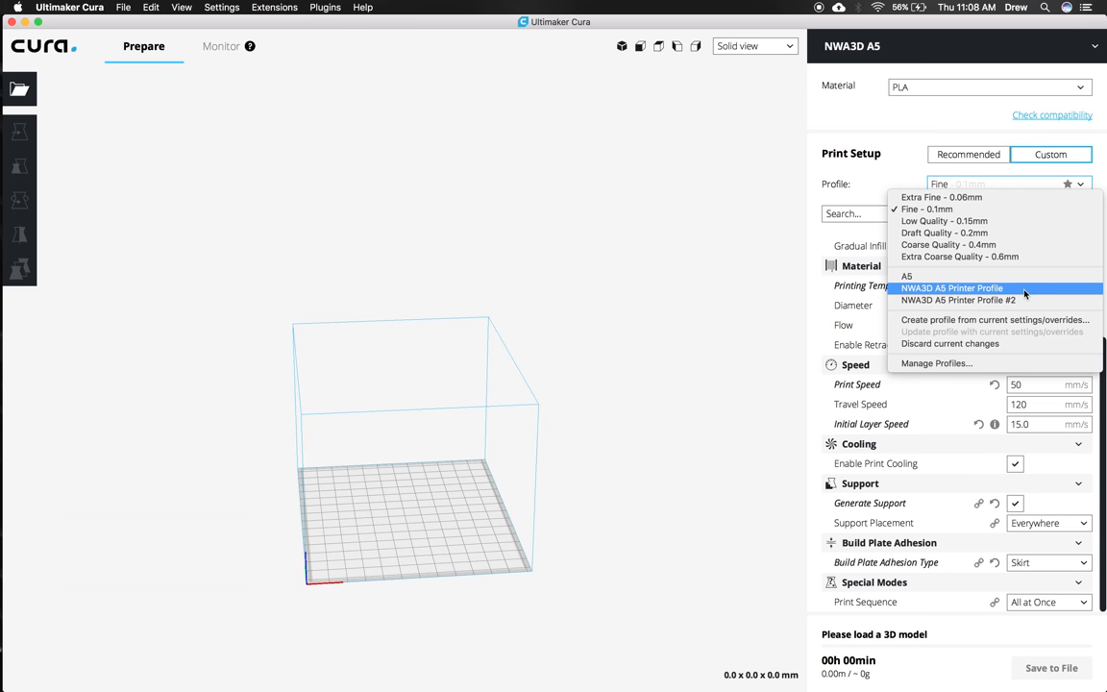
mouse_move(1022, 319)
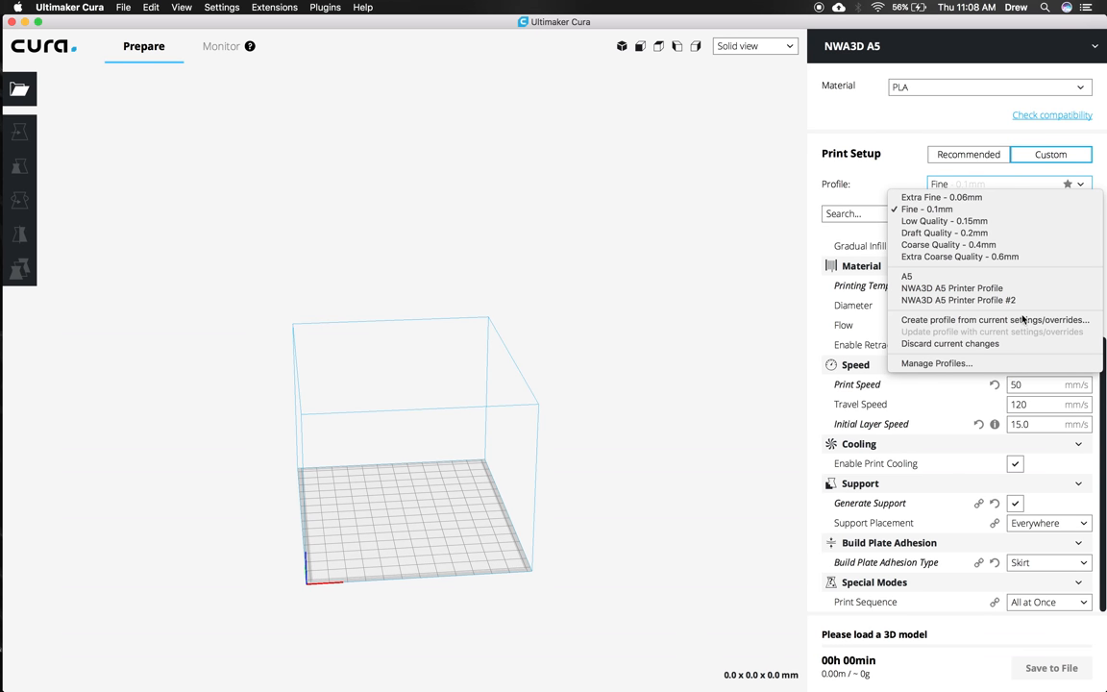
- Create a new profile from current settings named PLA Medium via Manage Profiles
left_click(934, 361)
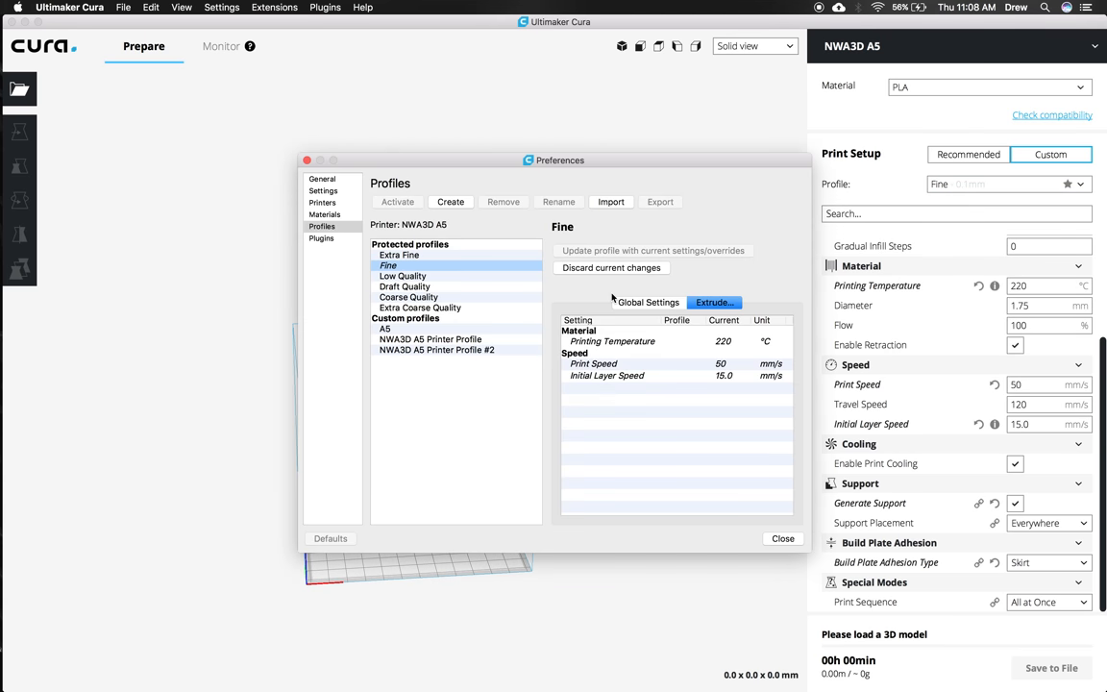
left_click(450, 201)
type("PLA")
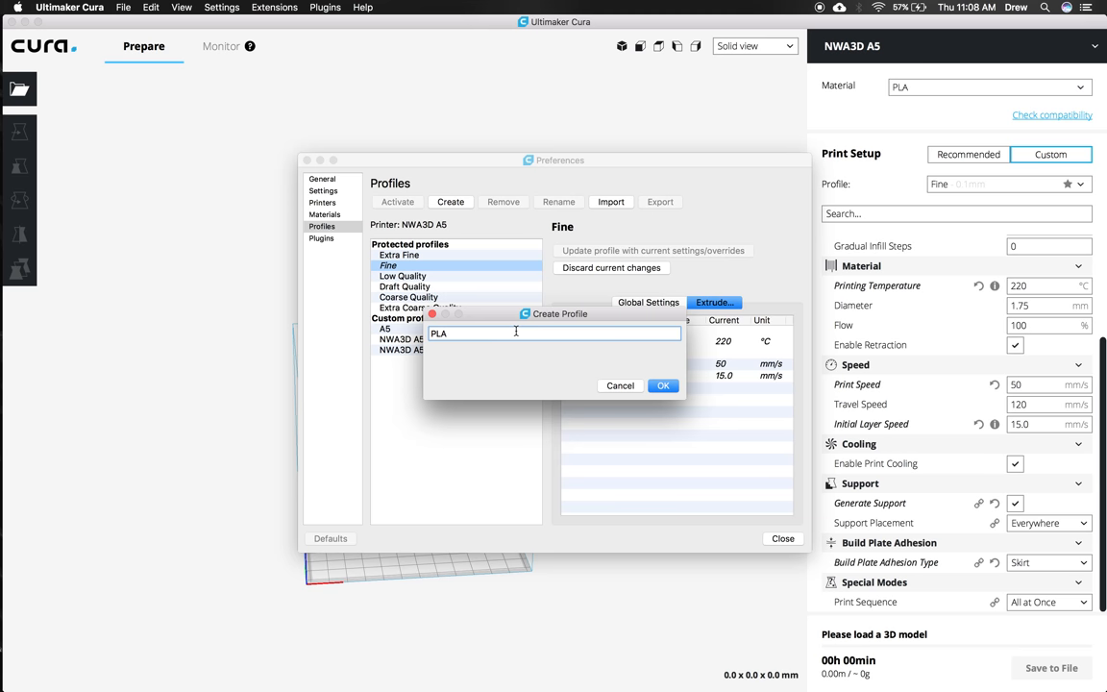
type("Med")
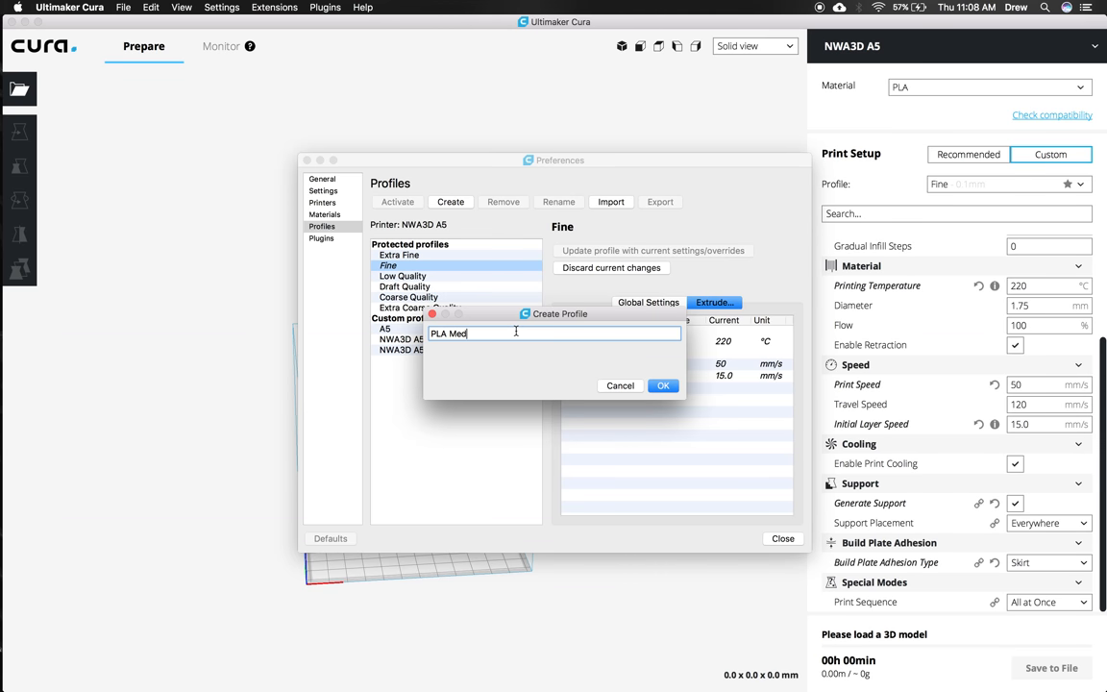
type("ium")
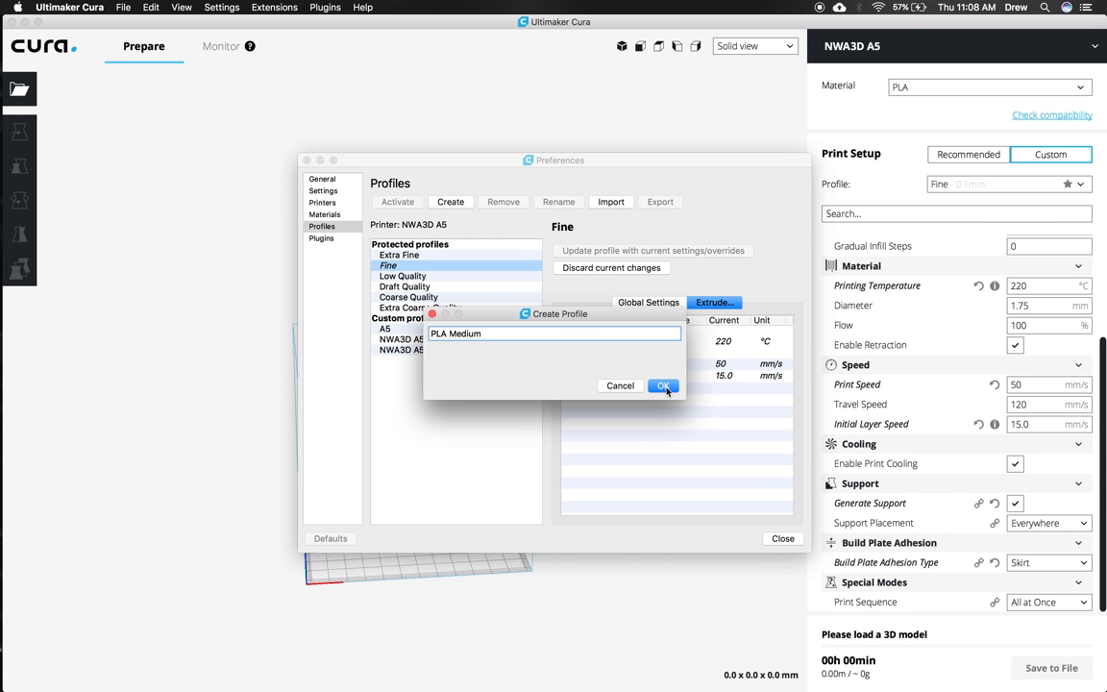
left_click(663, 385)
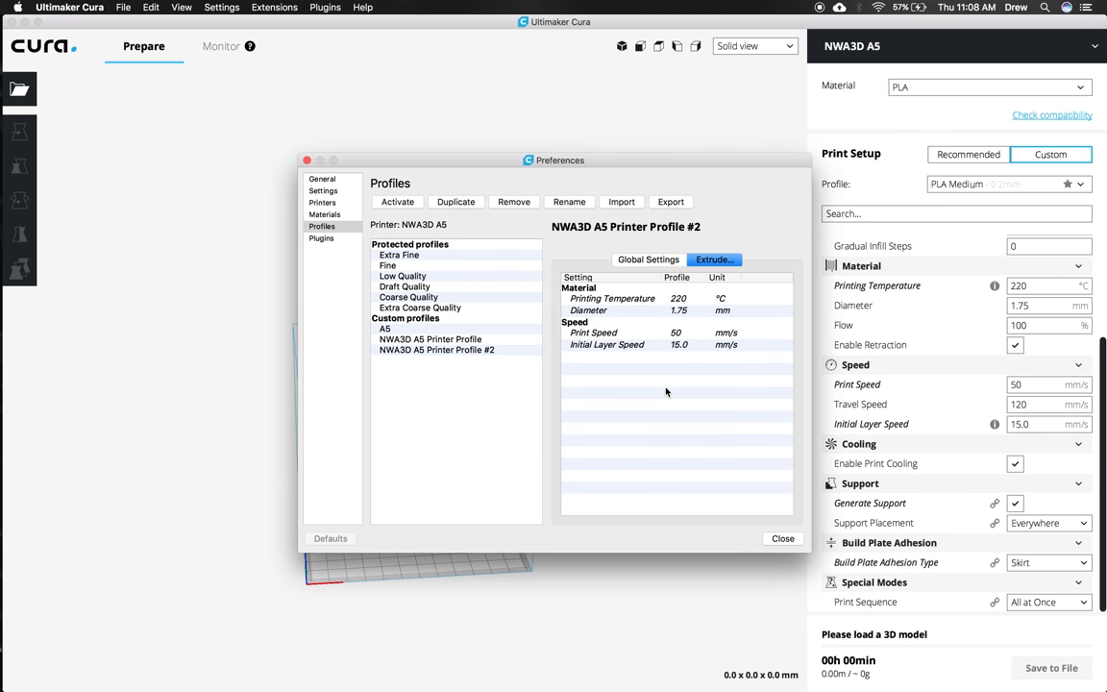
mouse_move(755, 539)
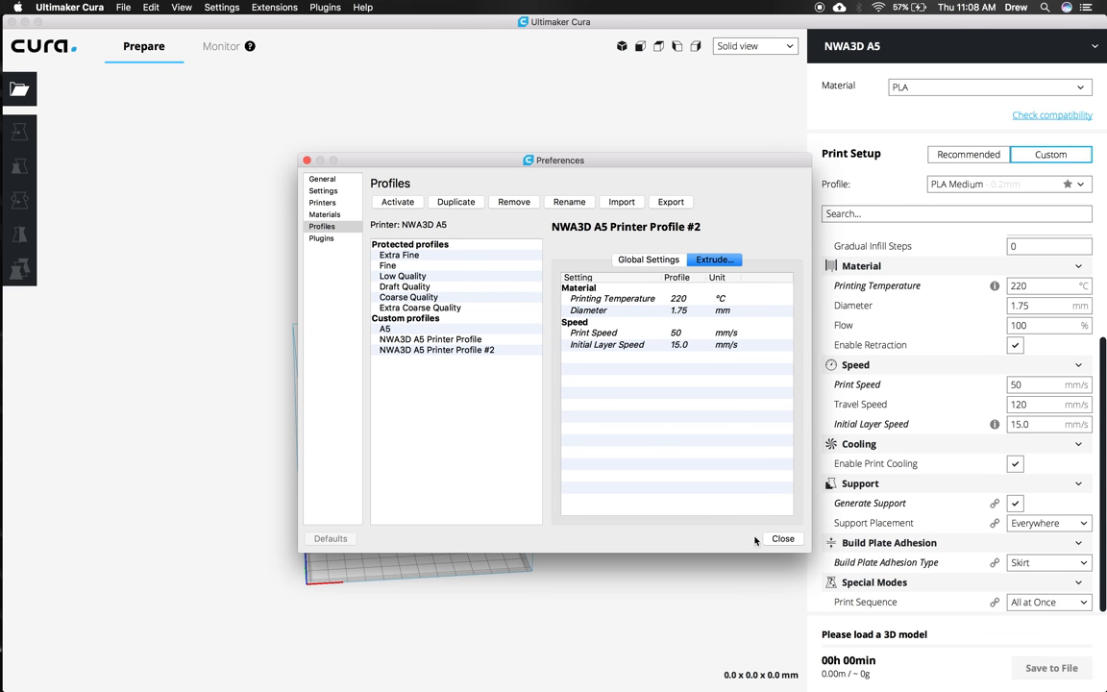
mouse_move(778, 543)
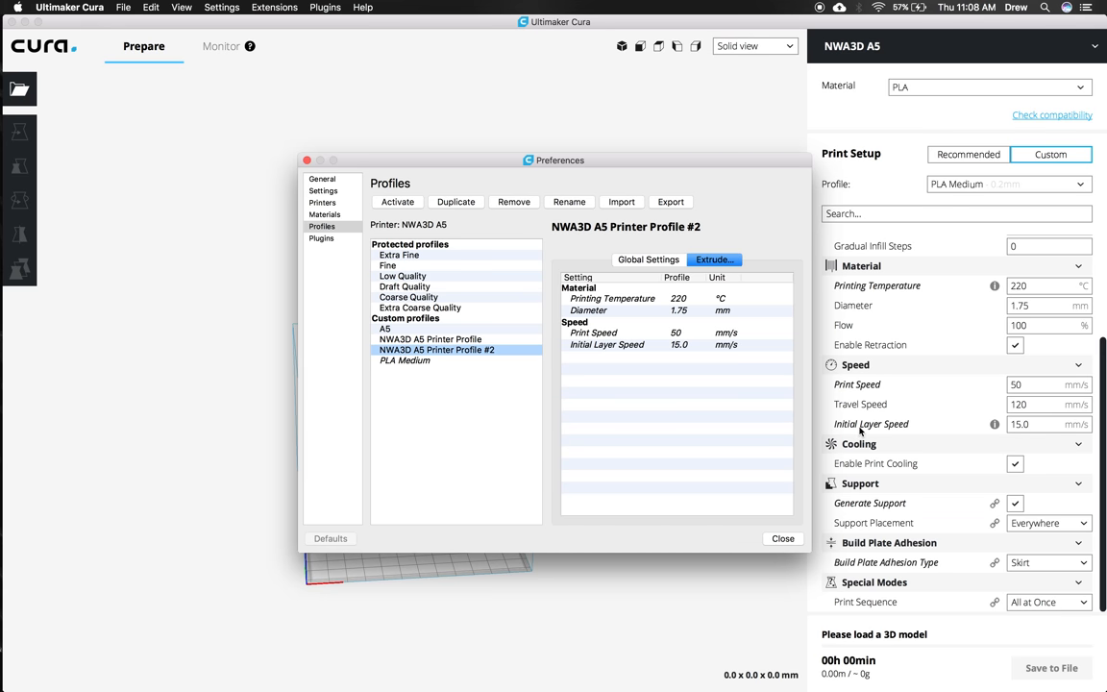
mouse_move(1017, 204)
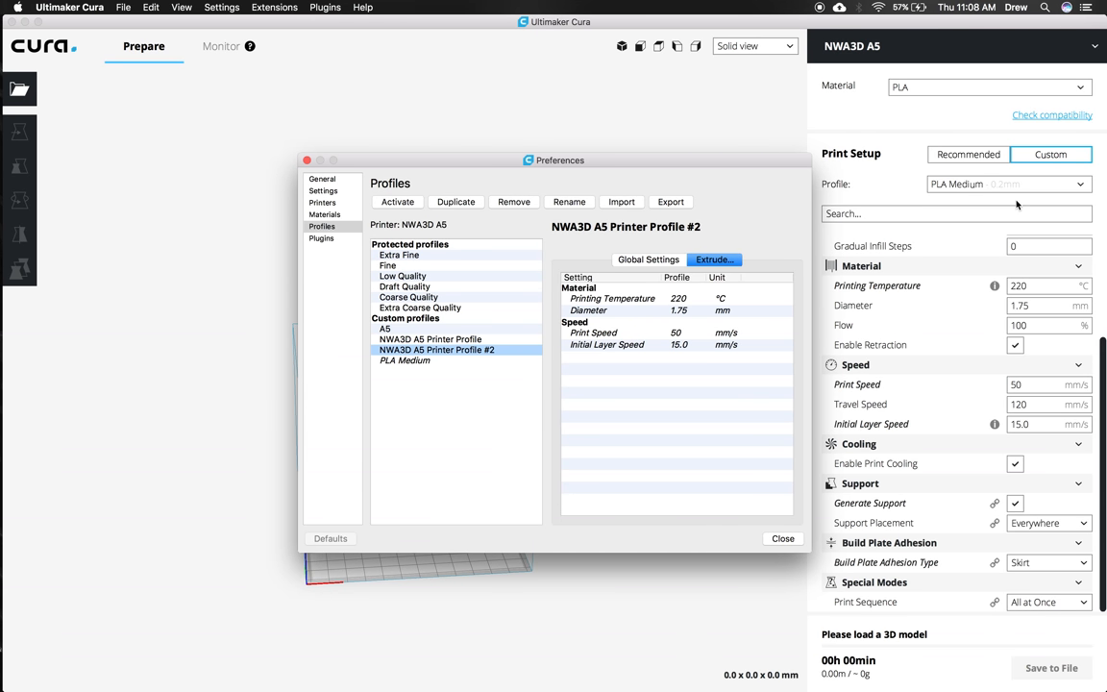
left_click(782, 538)
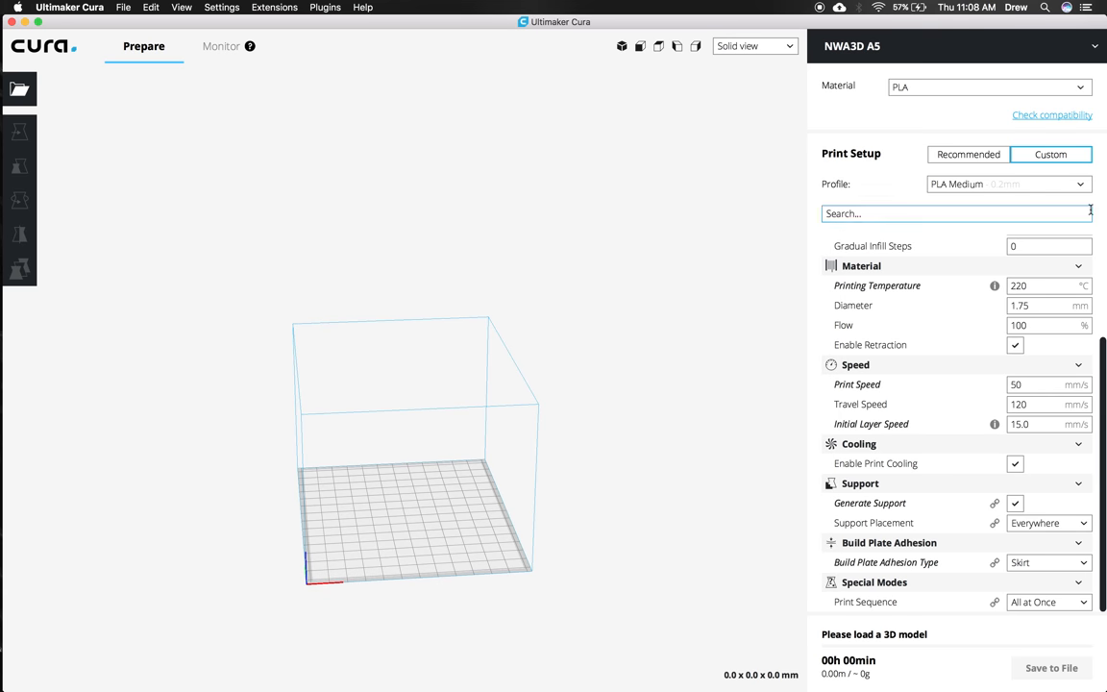
mouse_move(1080, 188)
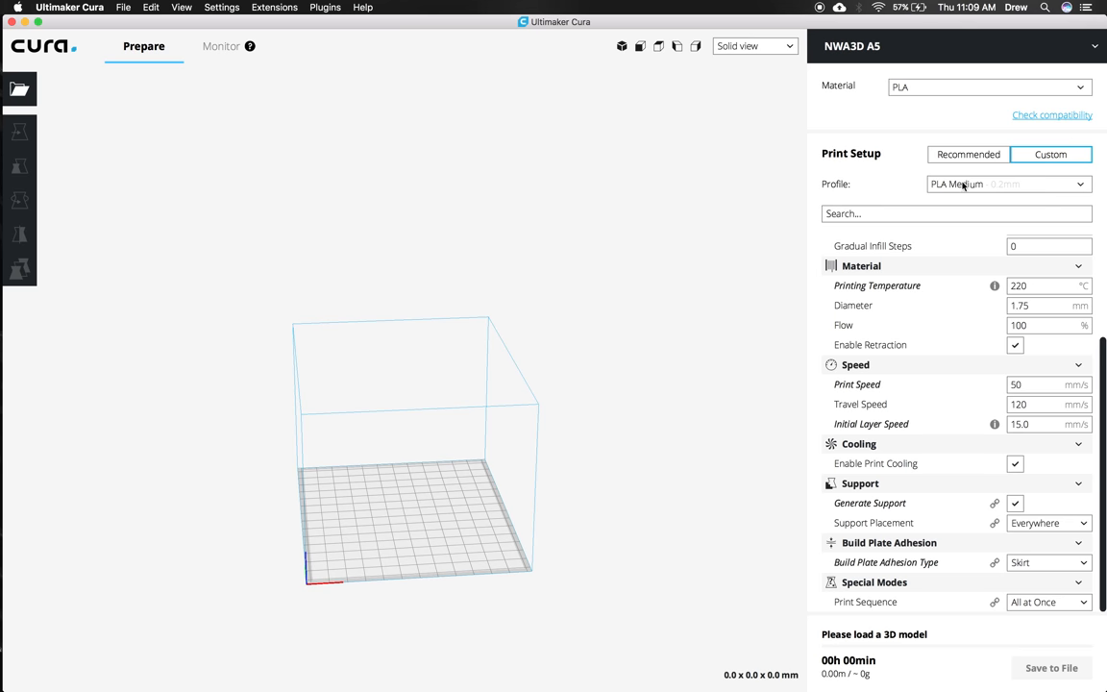
mouse_move(876, 176)
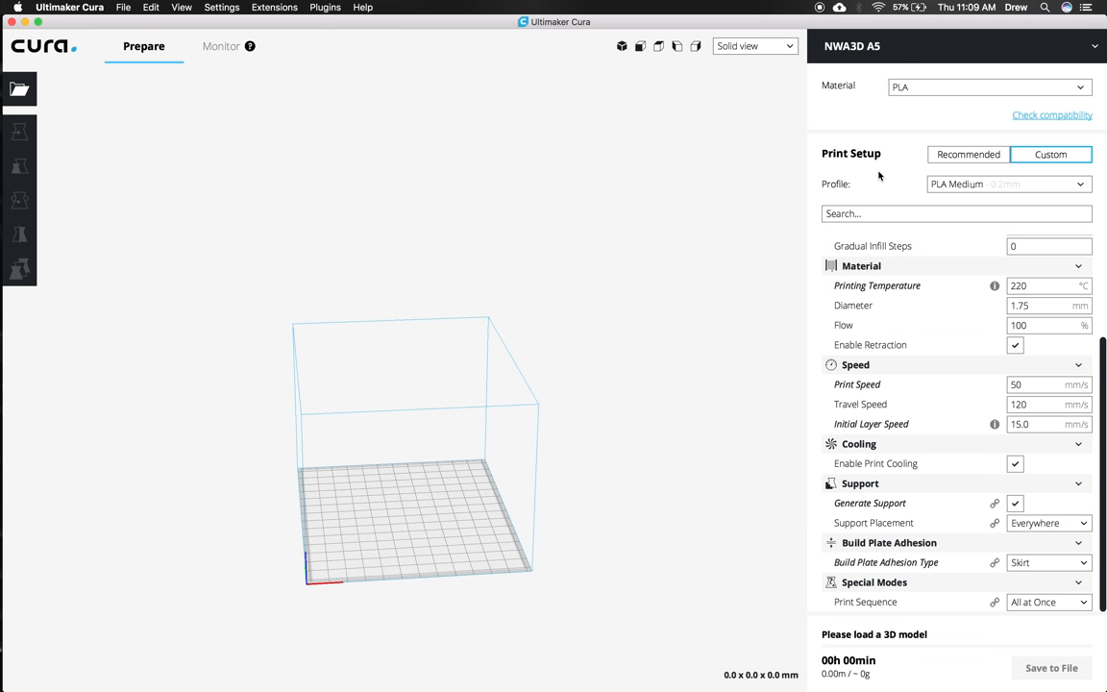
mouse_move(19, 90)
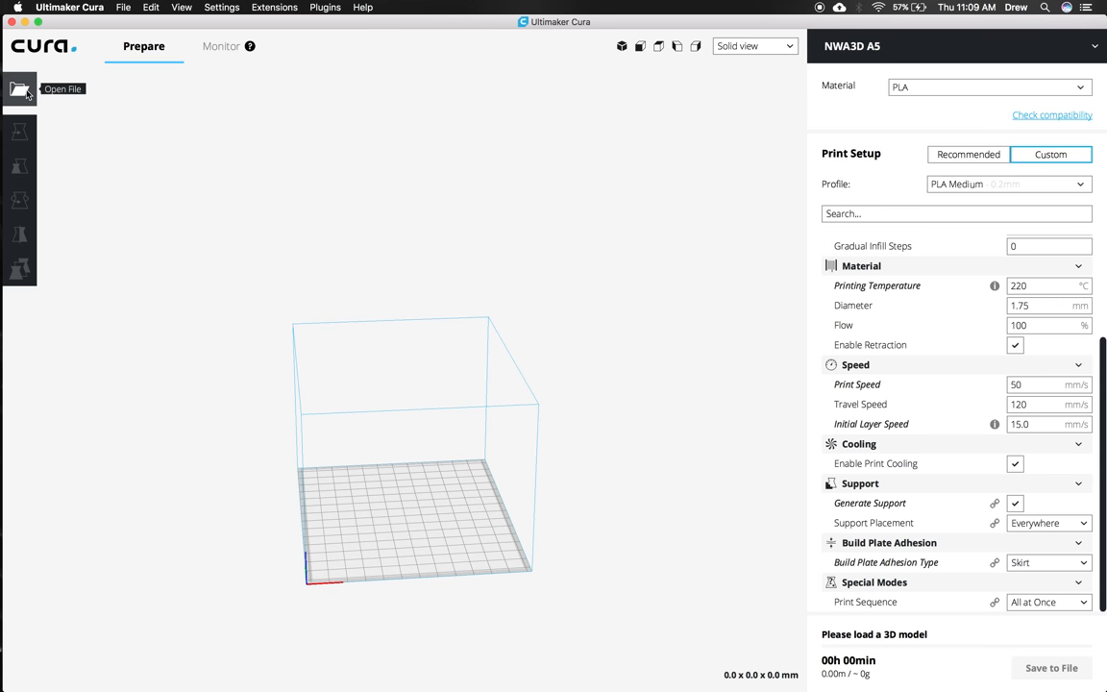
- Open NWA3D Keychain.stl from the SD CARDS > NWA3D A5 Cura 3.1 > STL files folder
left_click(19, 88)
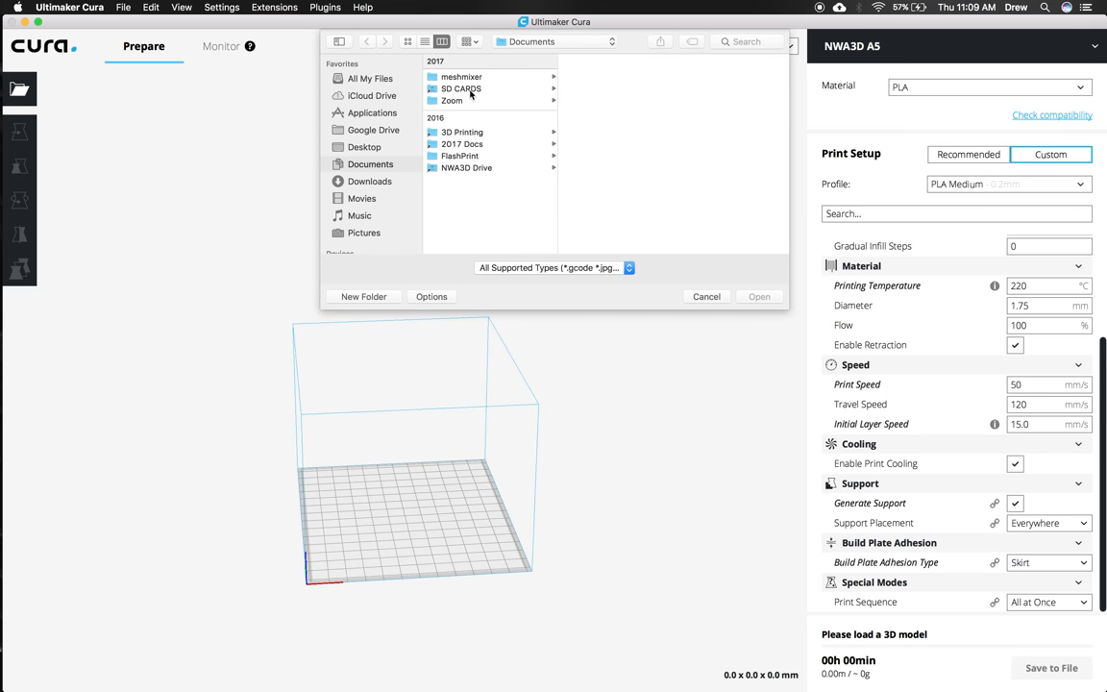
left_click(461, 88)
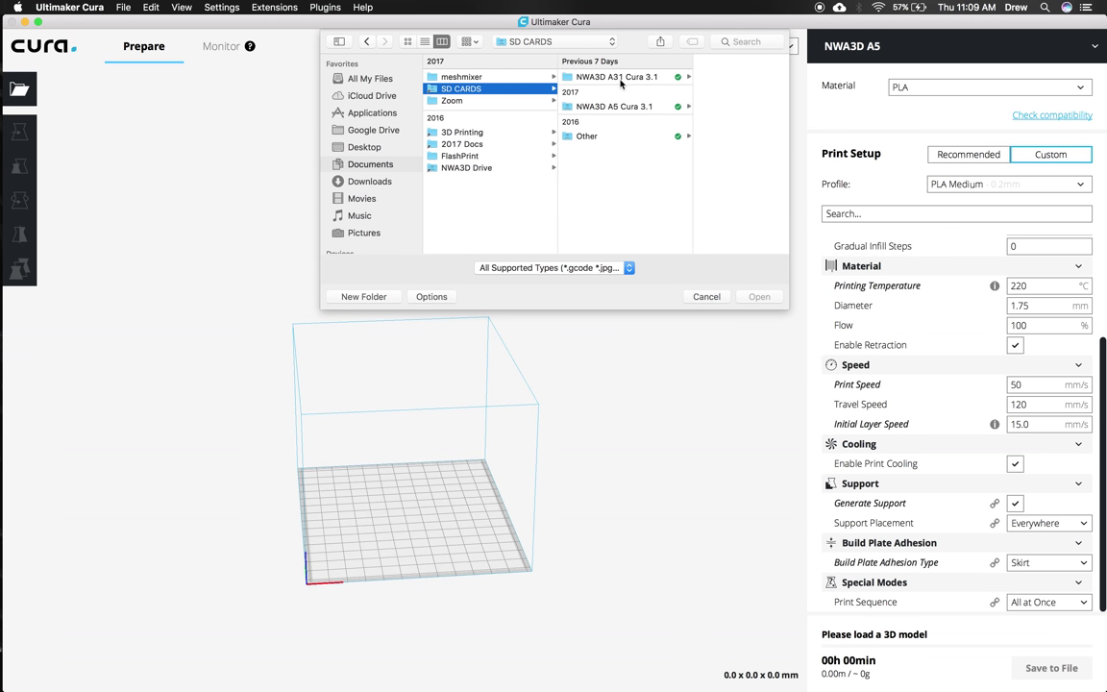
left_click(615, 106)
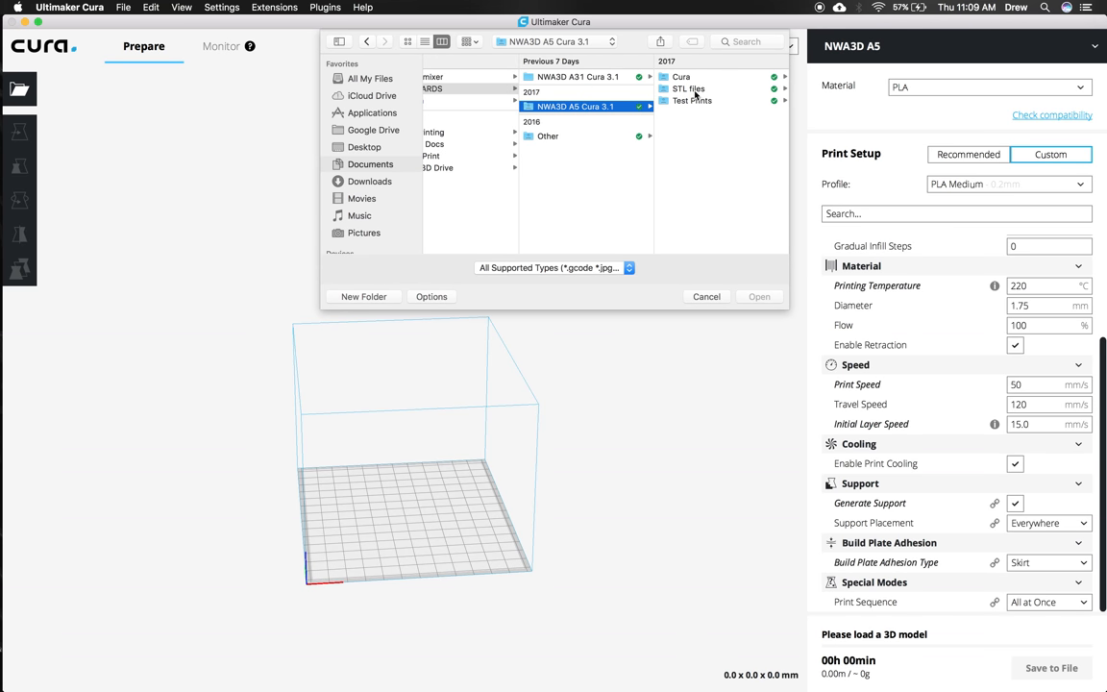
left_click(688, 89)
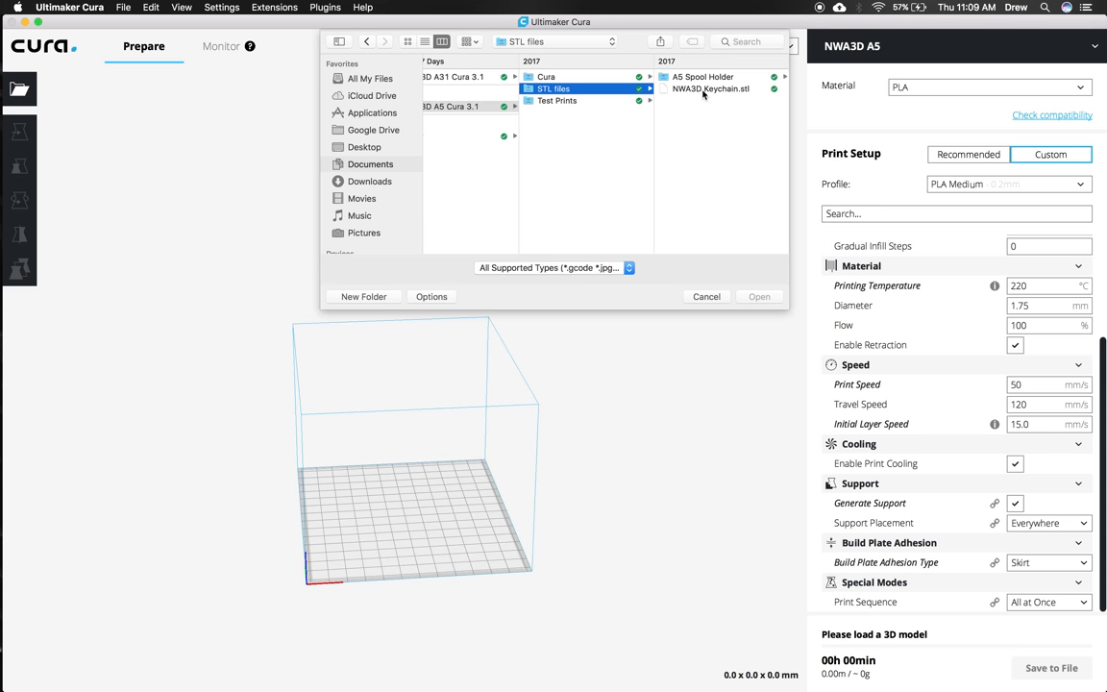
left_click(711, 88)
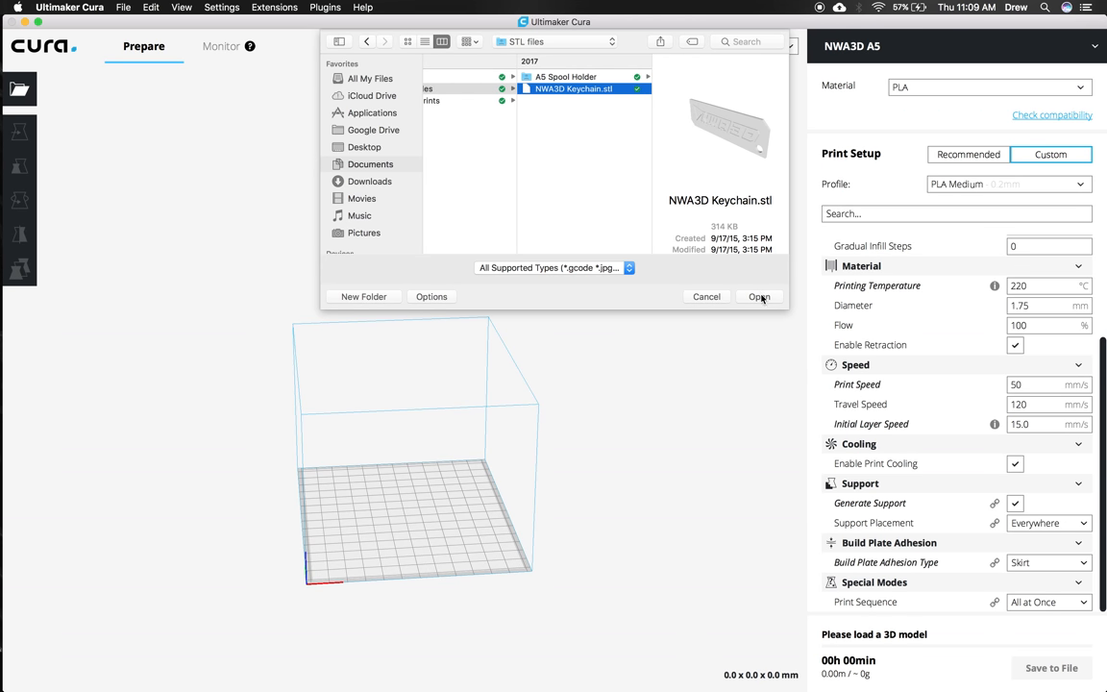
left_click(759, 295)
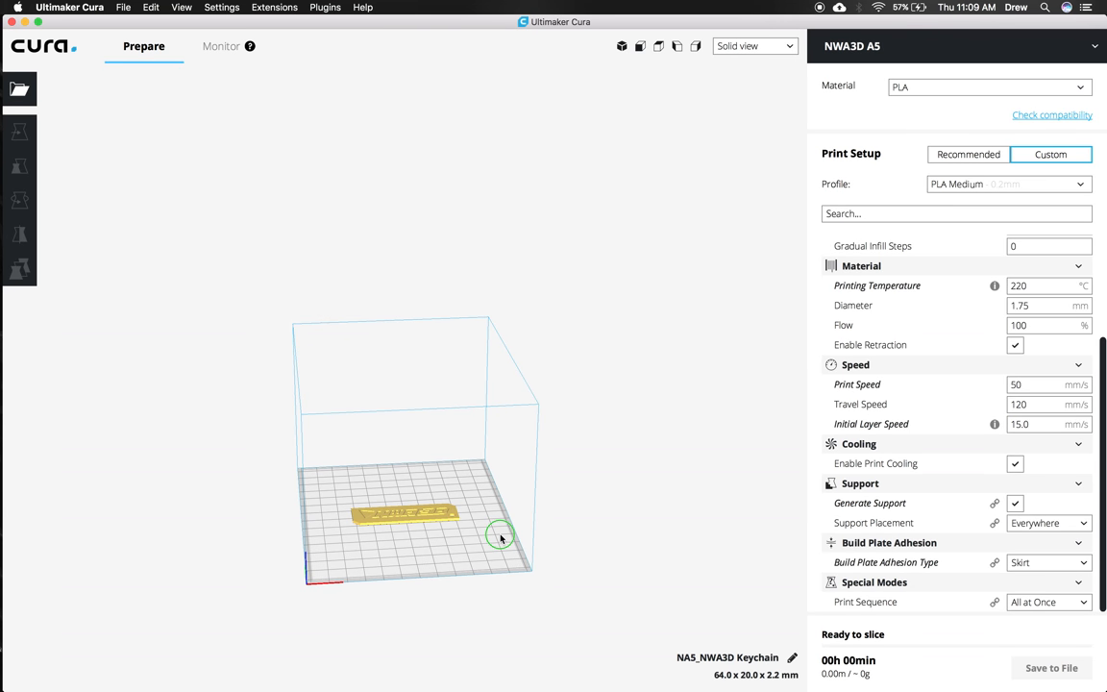
- Orbit to inspect the sliced keychain and name the print job Keychain
left_click_drag(499, 534, 438, 573)
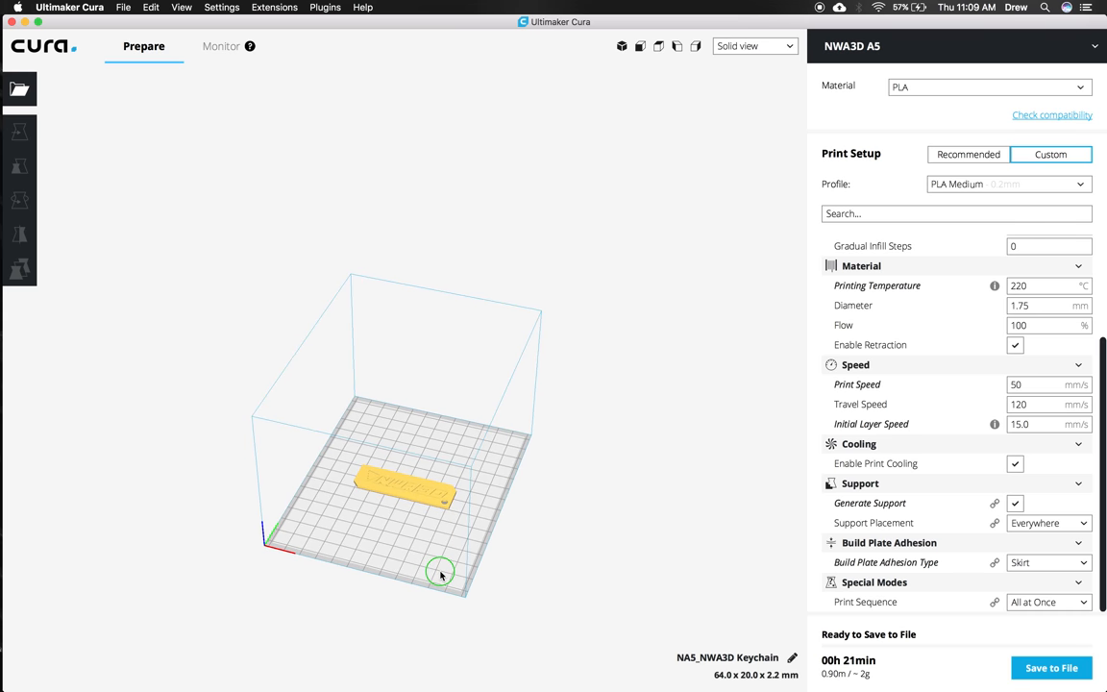
left_click_drag(438, 573, 496, 551)
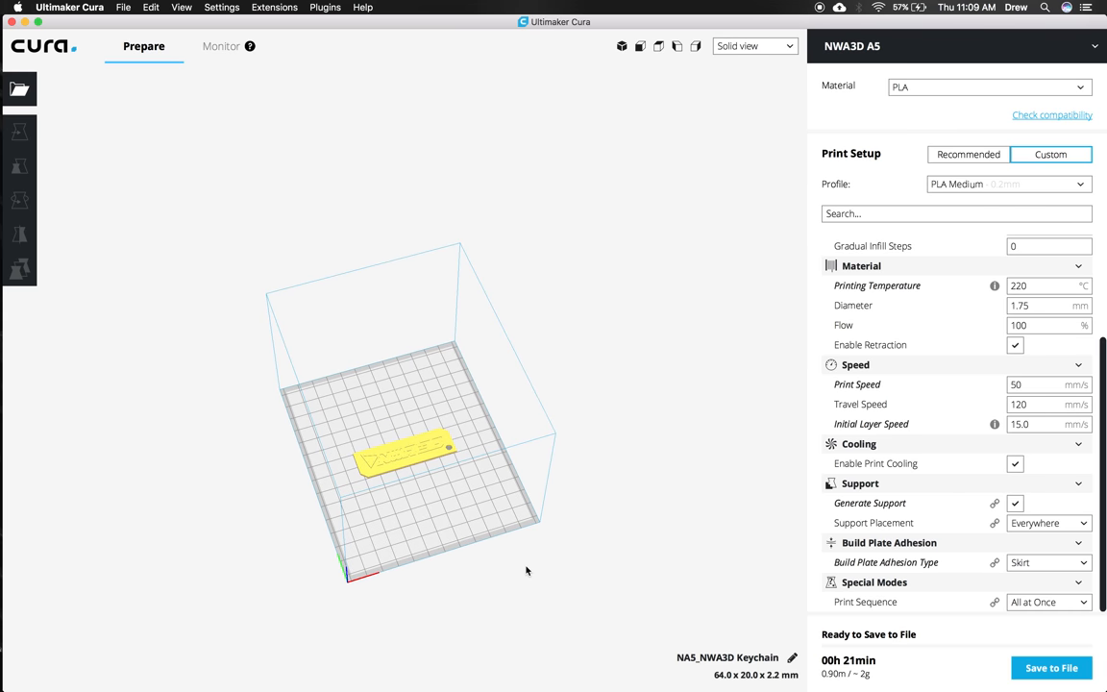
mouse_move(860, 650)
type("Keychain")
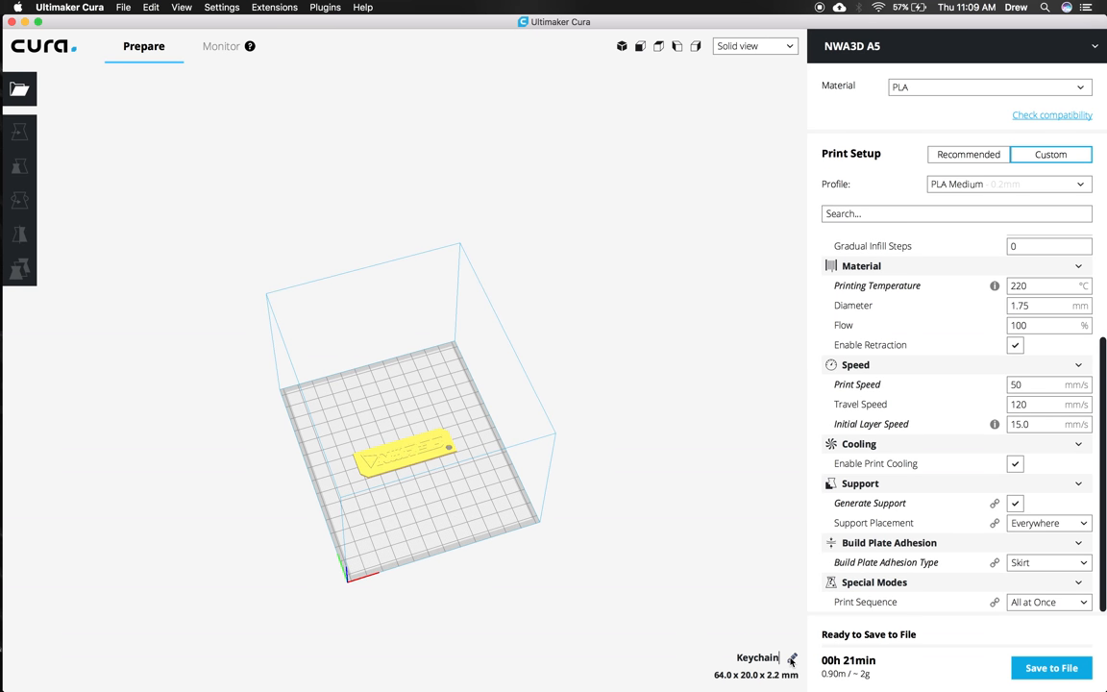
mouse_move(768, 626)
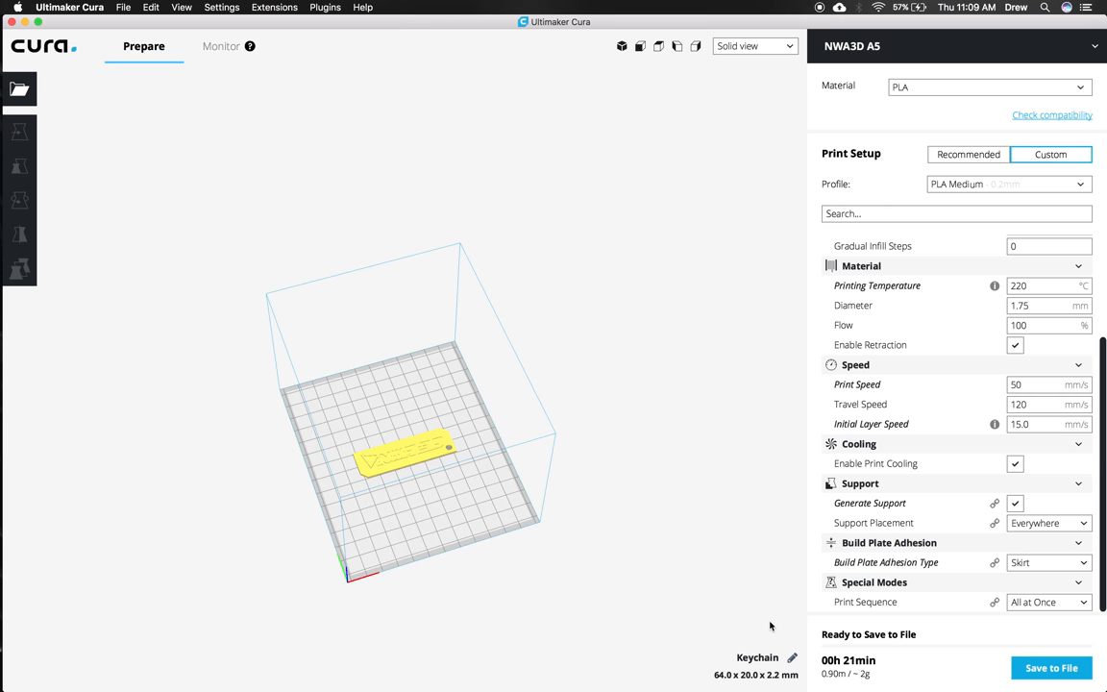
left_click(401, 459)
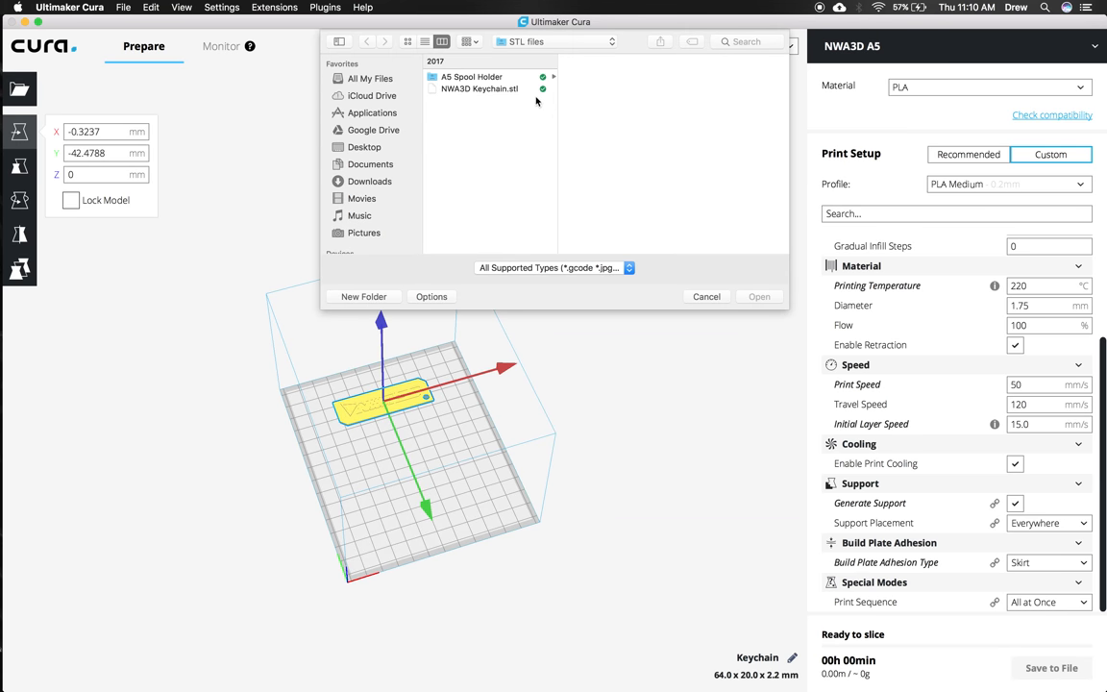
- Load a second copy of NWA3D Keychain.stl onto the build plate
left_click(481, 89)
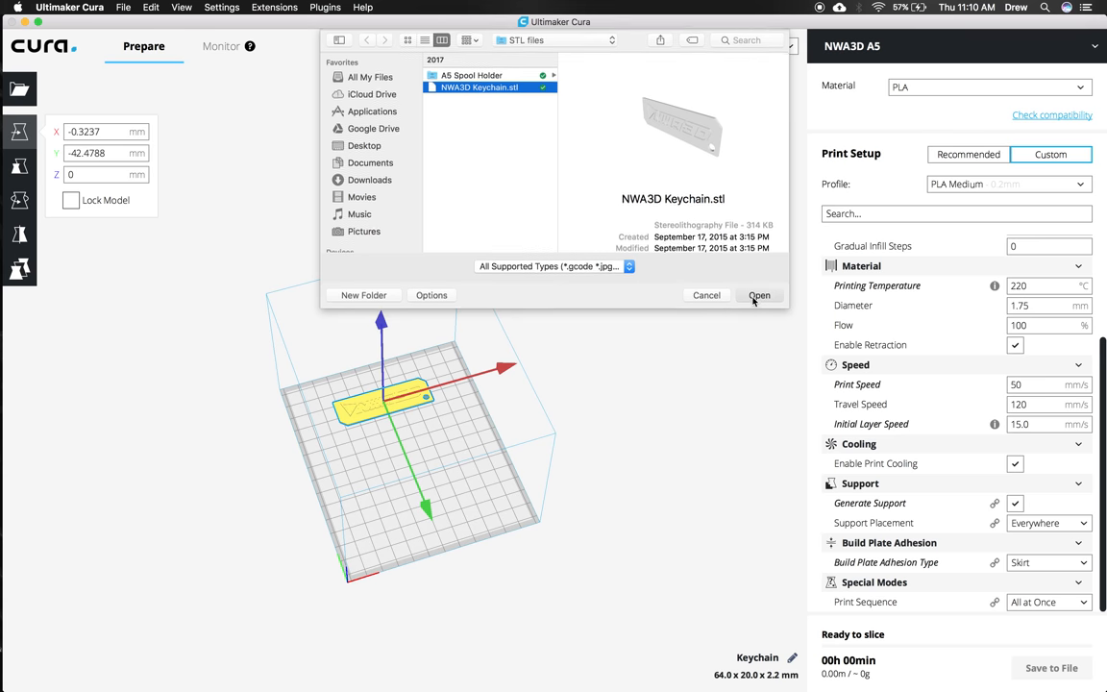
left_click(758, 296)
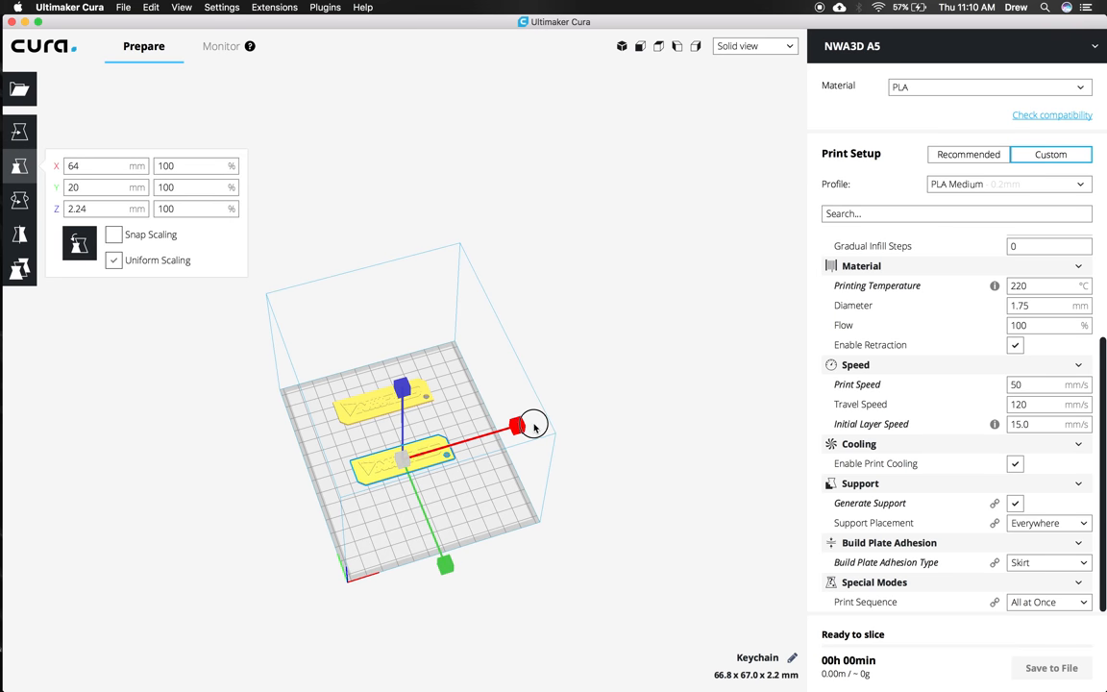
- Scale the second keychain uniformly to 150% of its original size
left_click_drag(534, 424, 515, 423)
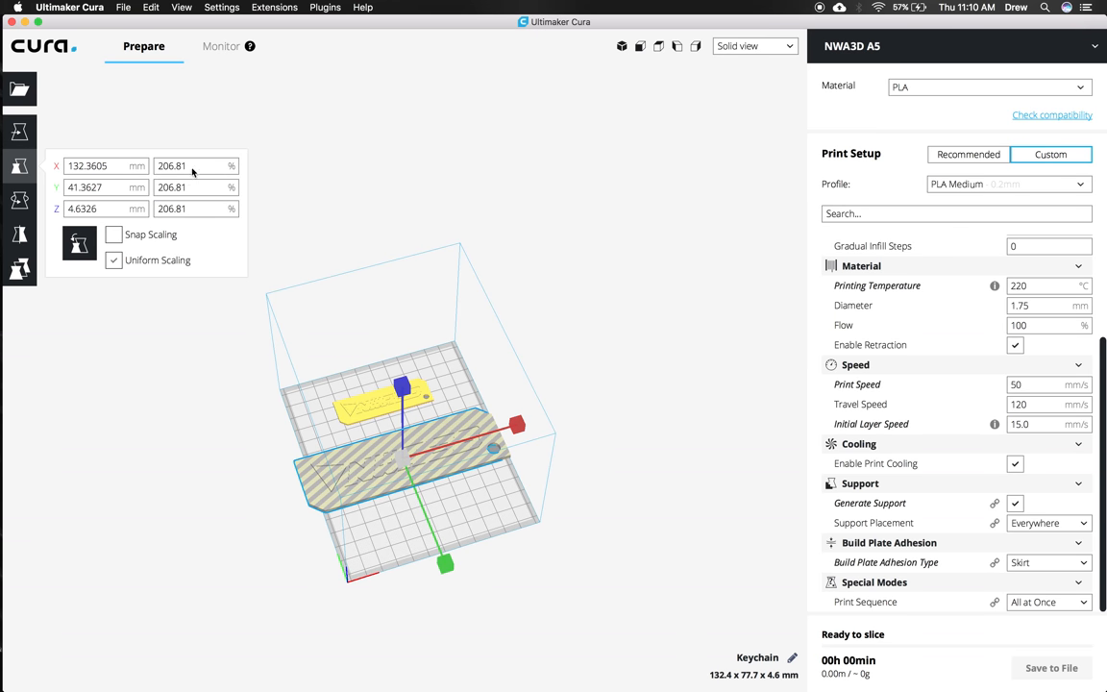
mouse_move(288, 452)
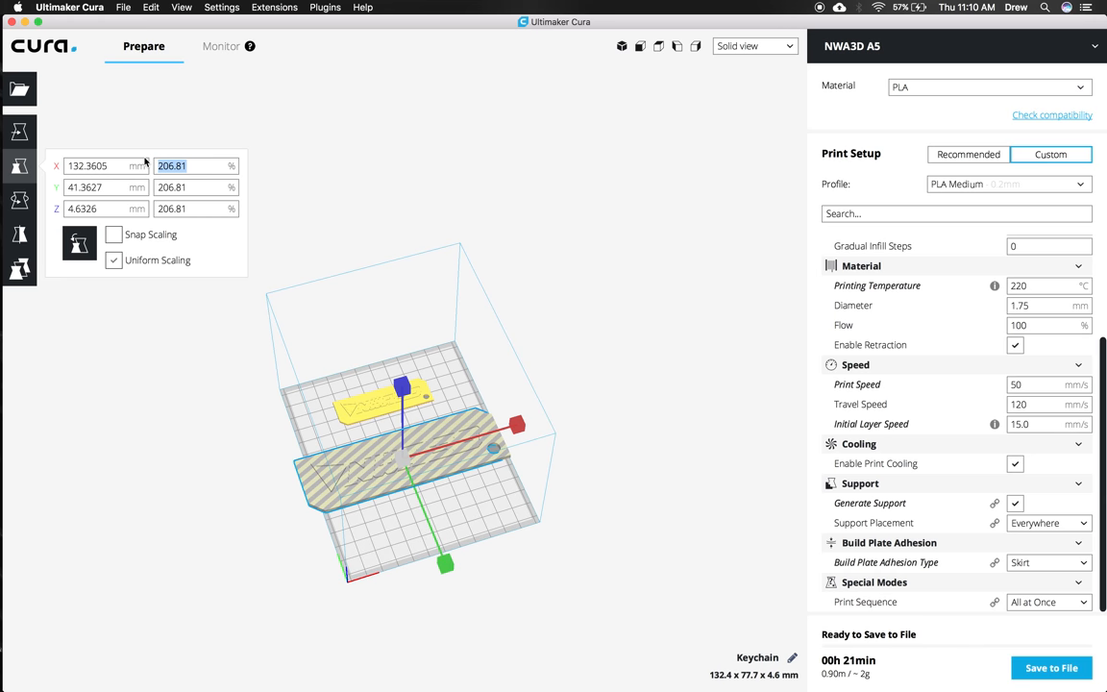
type("150")
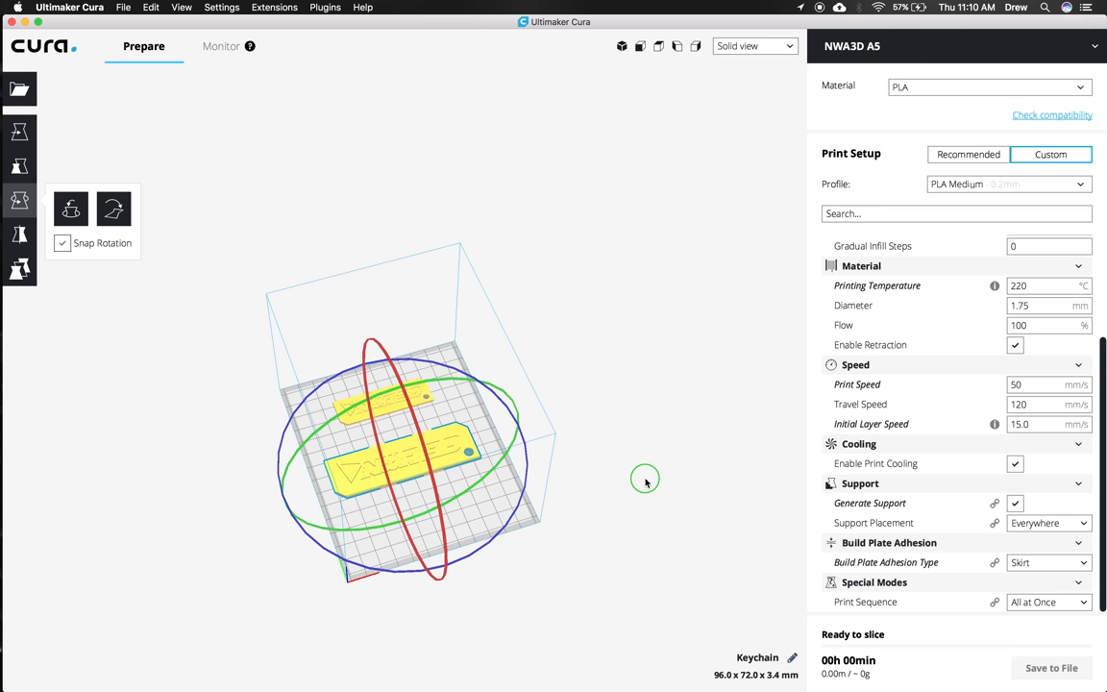
- Rotate one keychain upright on its end and switch to the layer preview, estimate 1 h 43 min
left_click_drag(646, 480, 611, 461)
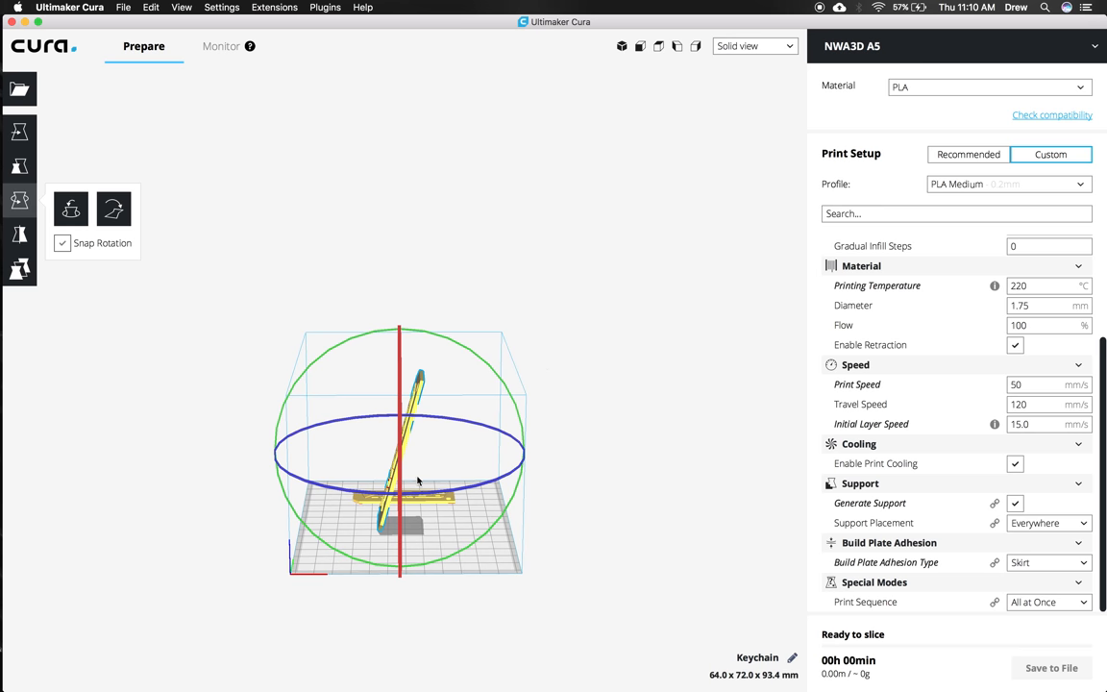
mouse_move(1047, 522)
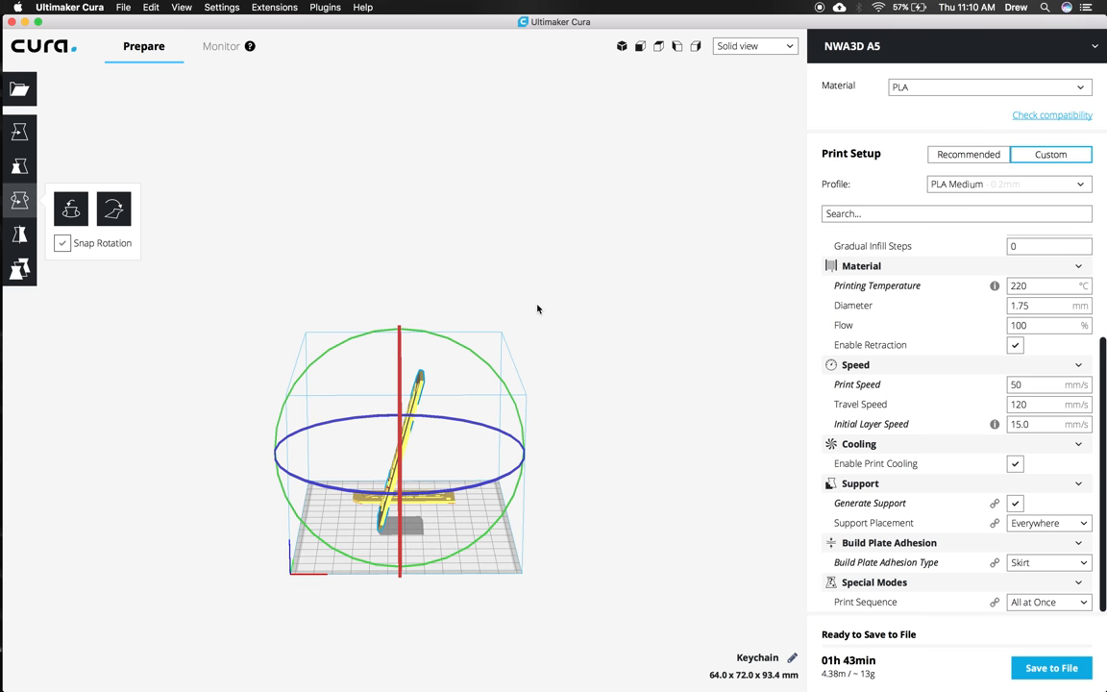
left_click(753, 46)
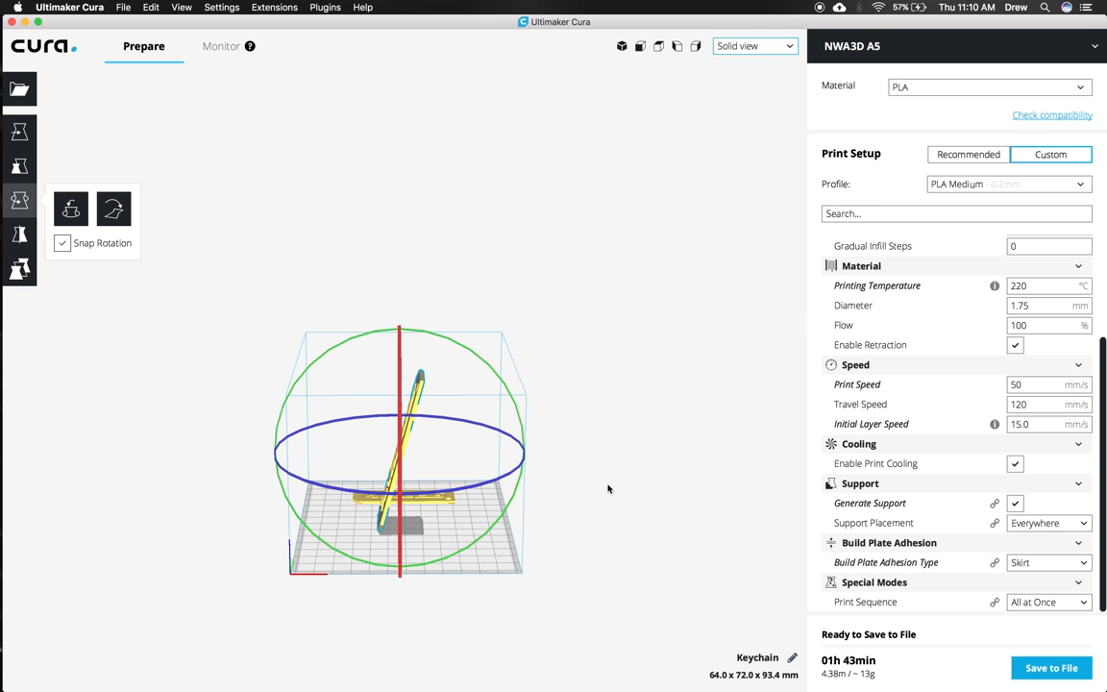
left_click(753, 47)
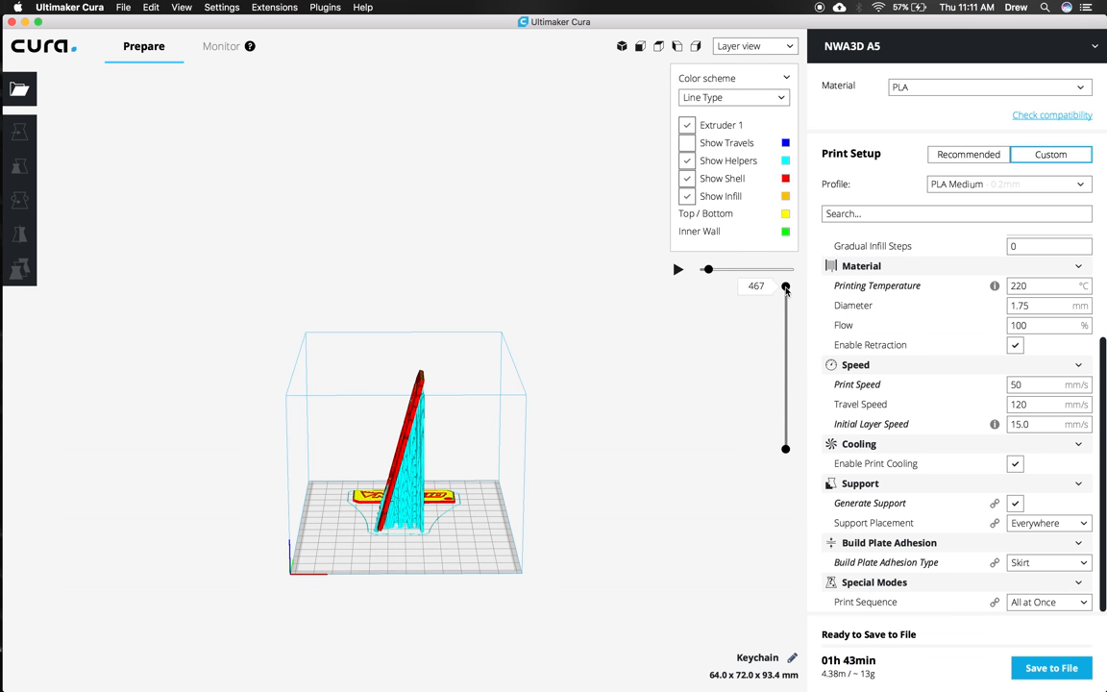
- Scrub the layer slider down and back up, orbiting to inspect the upright keychain's supports
left_click_drag(786, 288, 781, 388)
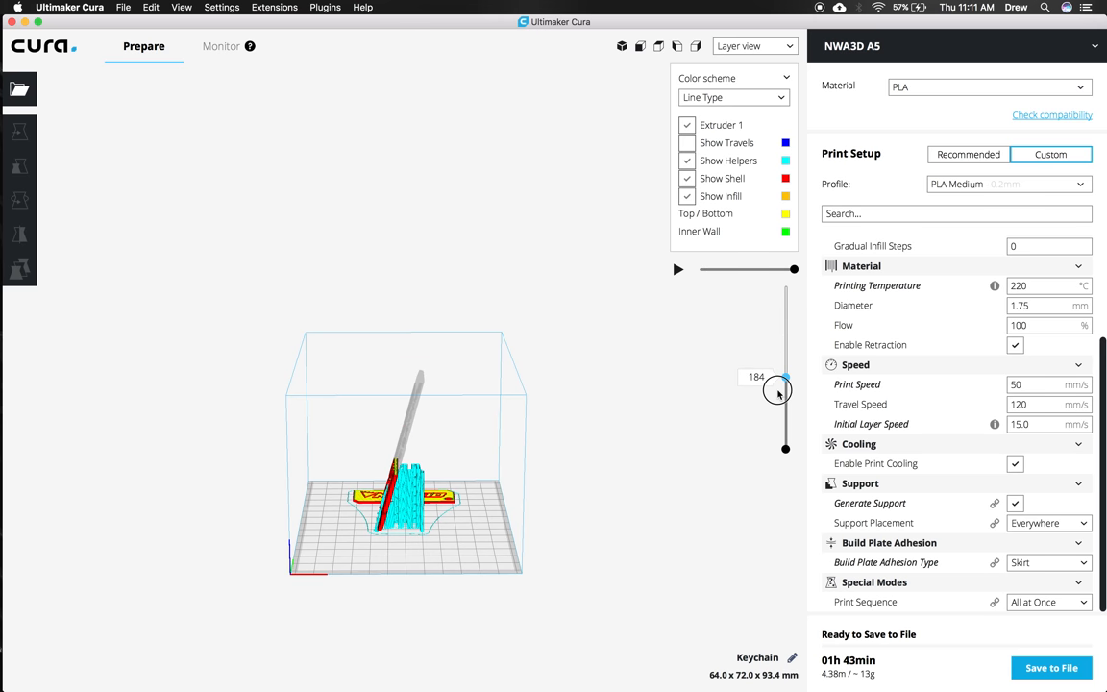
left_click_drag(784, 388, 784, 287)
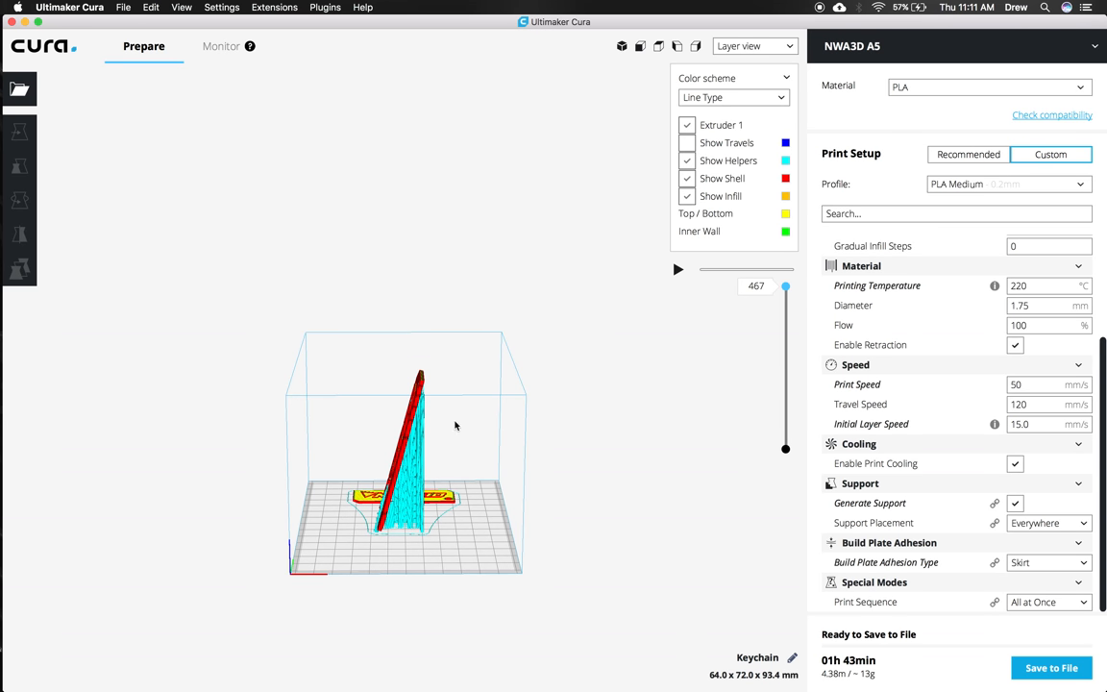
left_click_drag(455, 427, 463, 453)
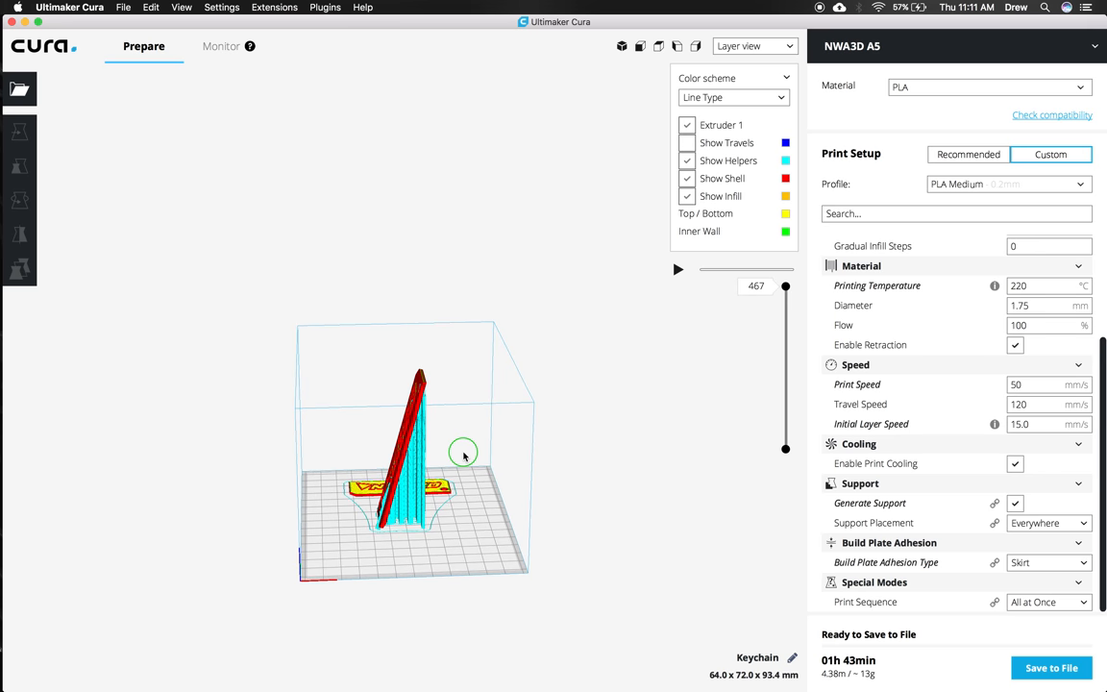
left_click_drag(465, 453, 545, 496)
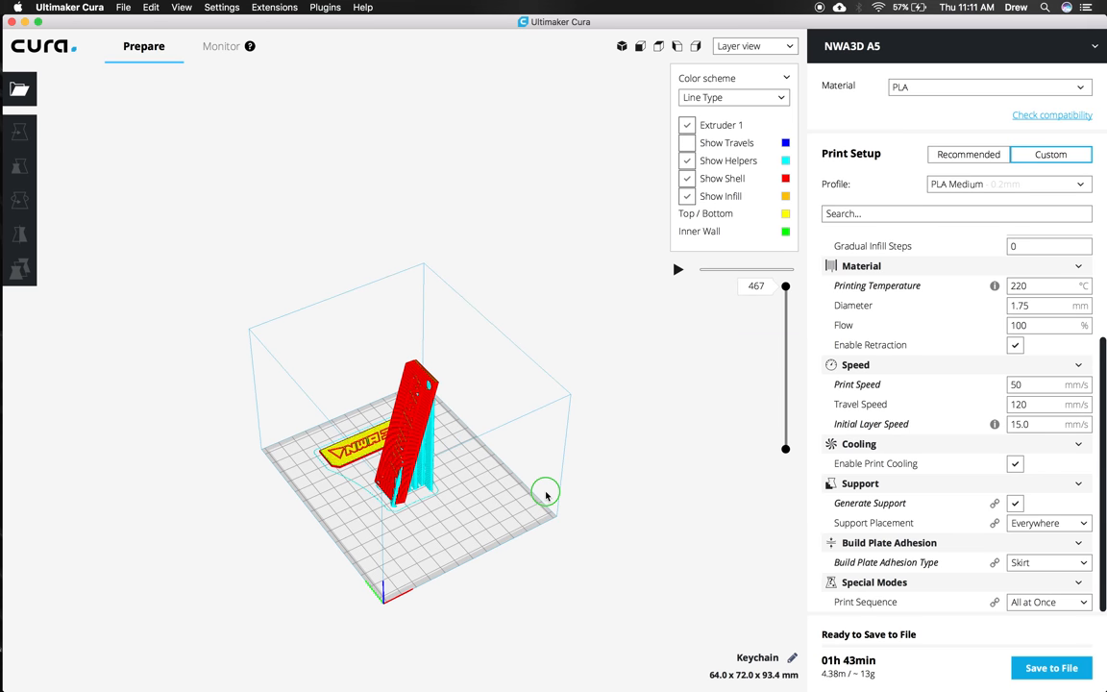
left_click_drag(546, 496, 492, 496)
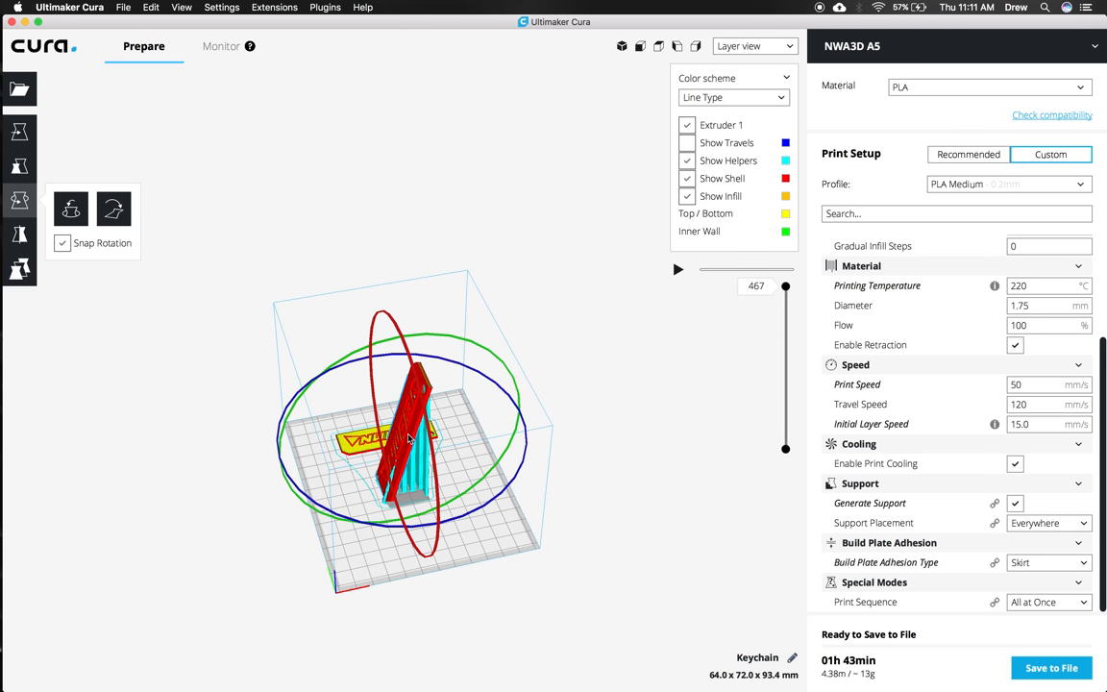
mouse_move(71, 210)
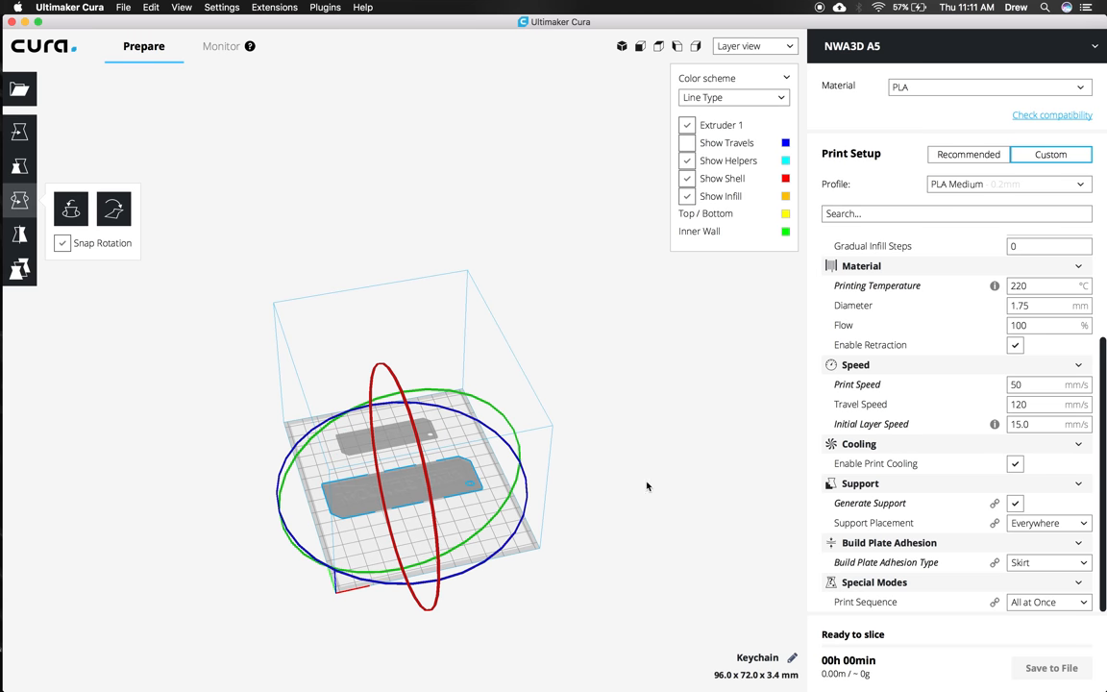
mouse_move(849, 649)
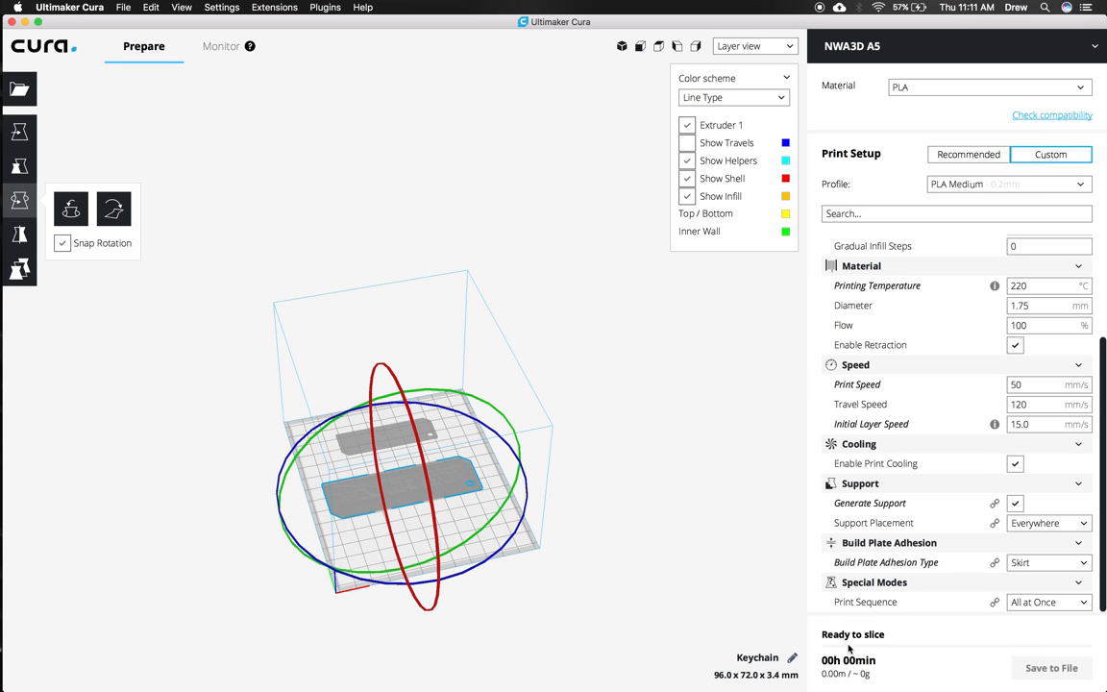
- Slice both flat keychains, bringing the estimate down to about 1 h 13 min
left_click(1051, 667)
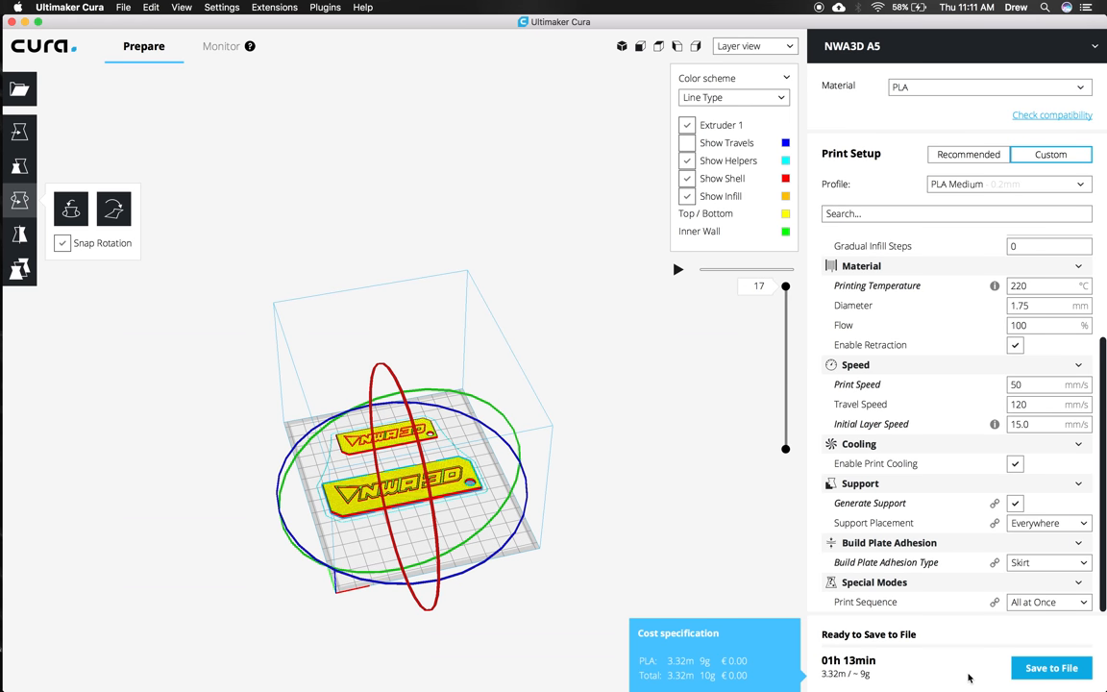
mouse_move(1051, 667)
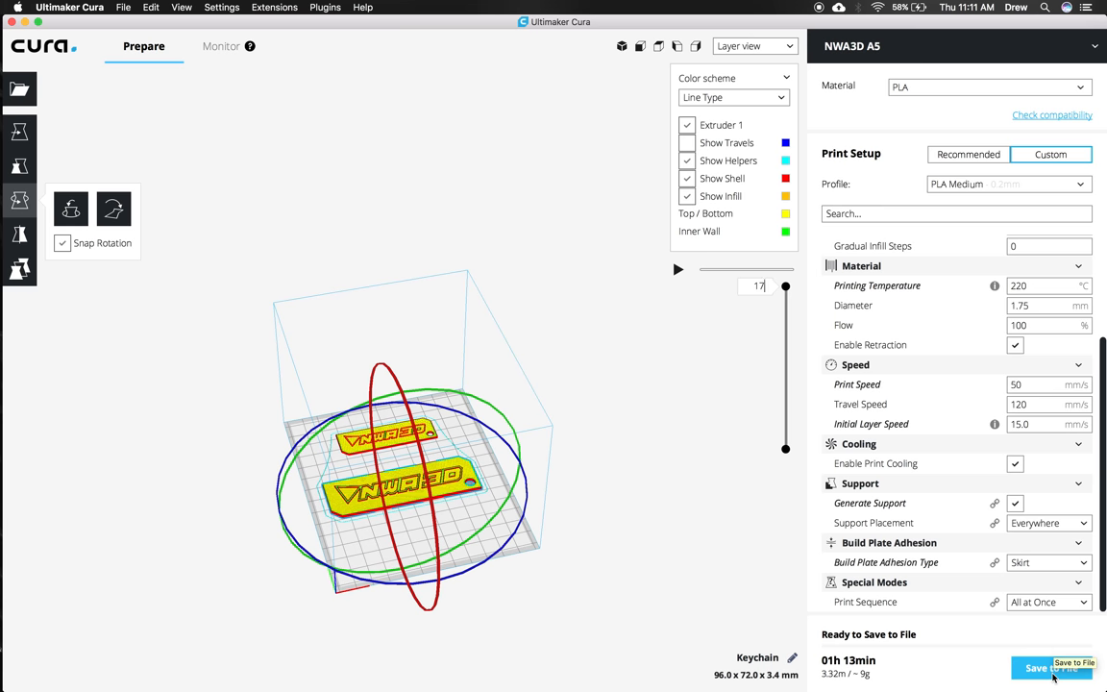
- Save the job as Keychain.gcode to the NWA3D removable drive and eject it
left_click(1082, 668)
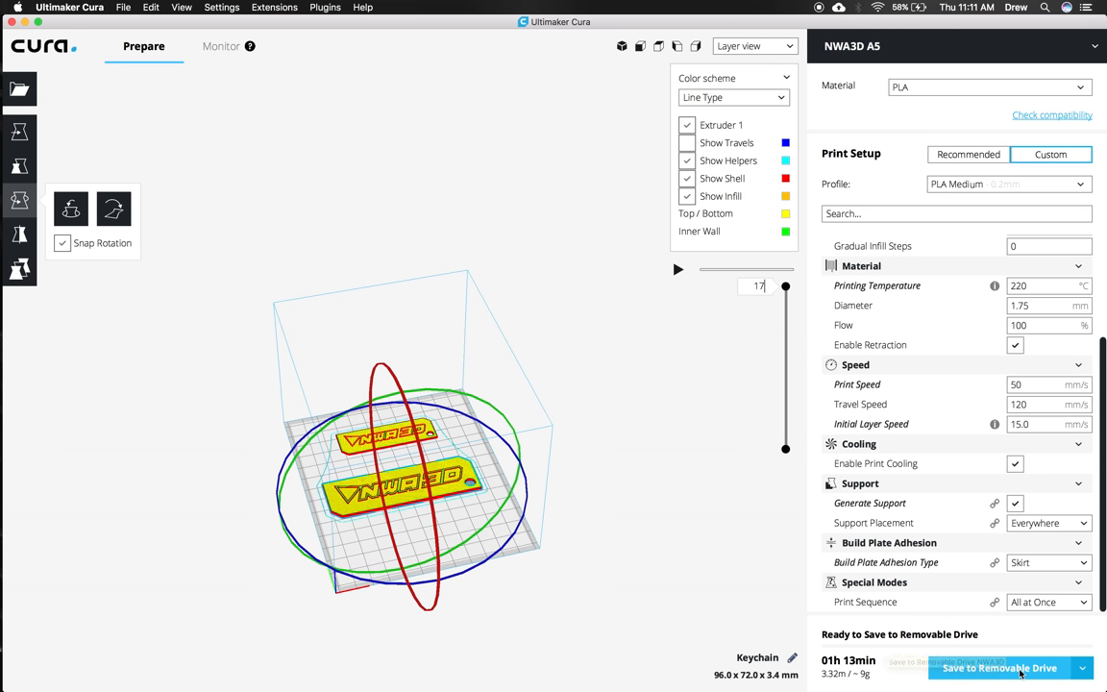
left_click(999, 669)
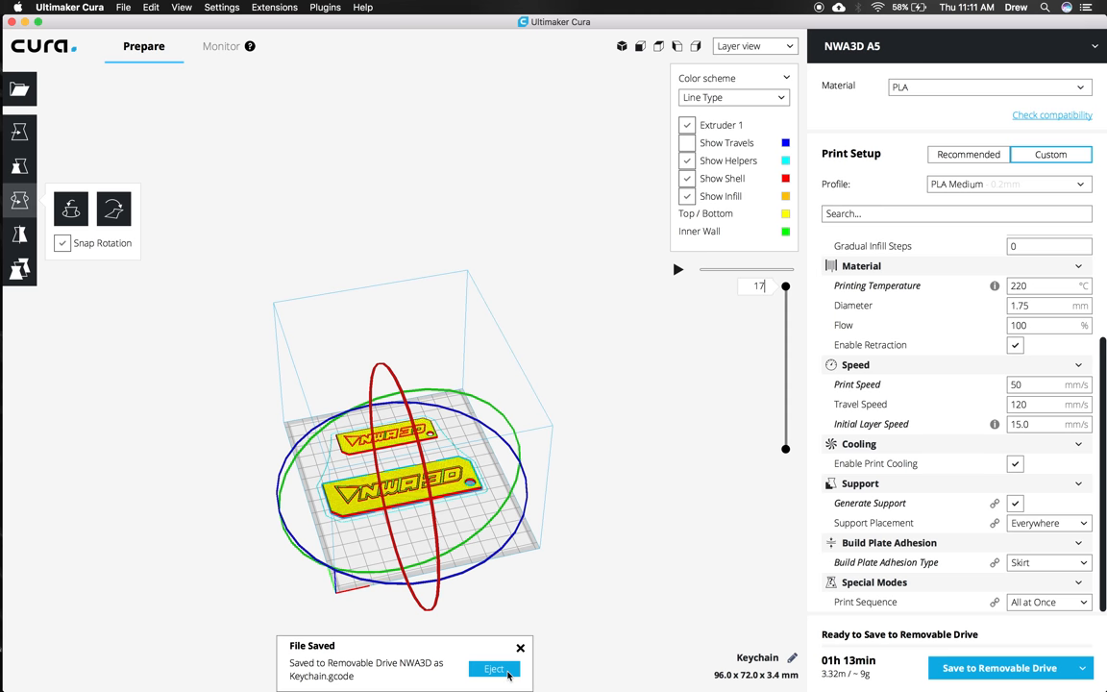
left_click(492, 668)
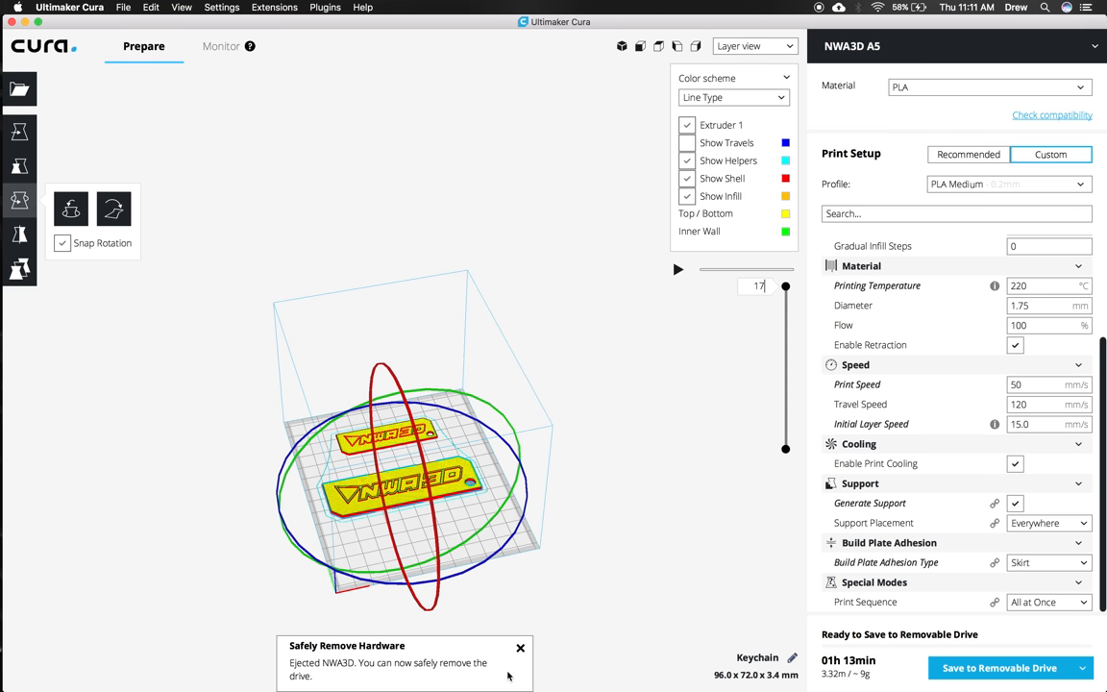